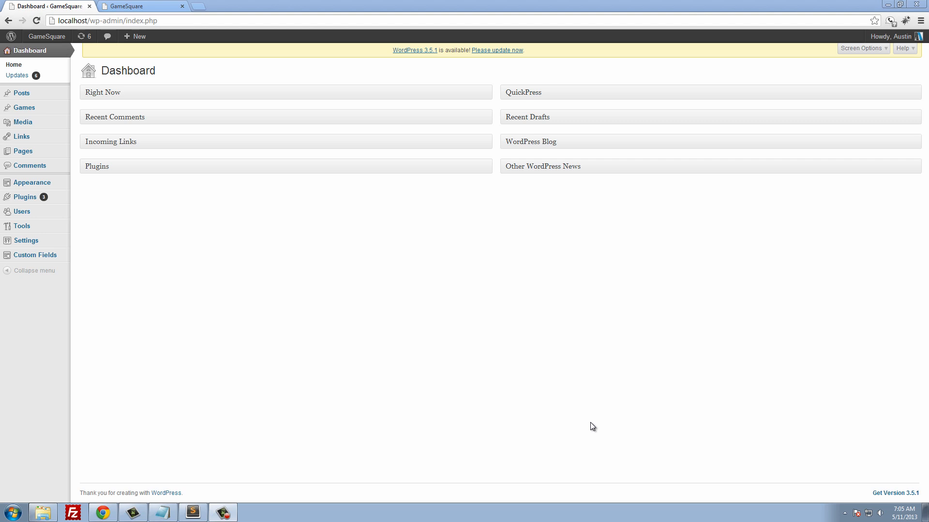
Switch to the GameSquare site tab showing its new, popular and random games.
left_click(141, 6)
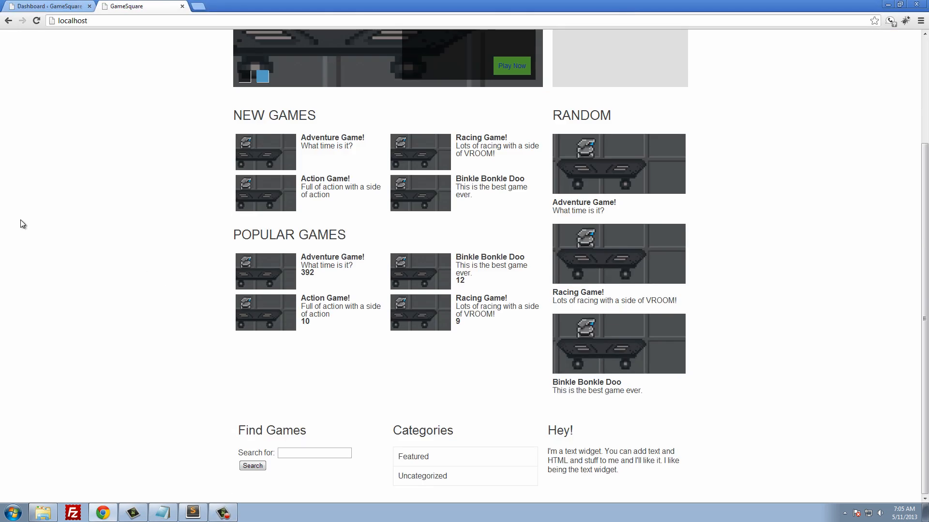
Browse the front page and the Adventure Game! post, then return to the Dashboard.
scroll("up", 3)
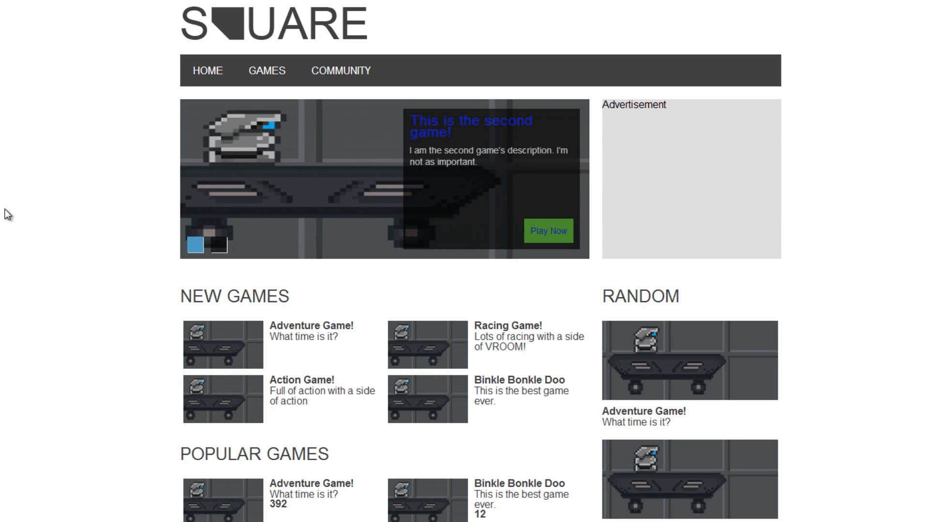
left_click(218, 245)
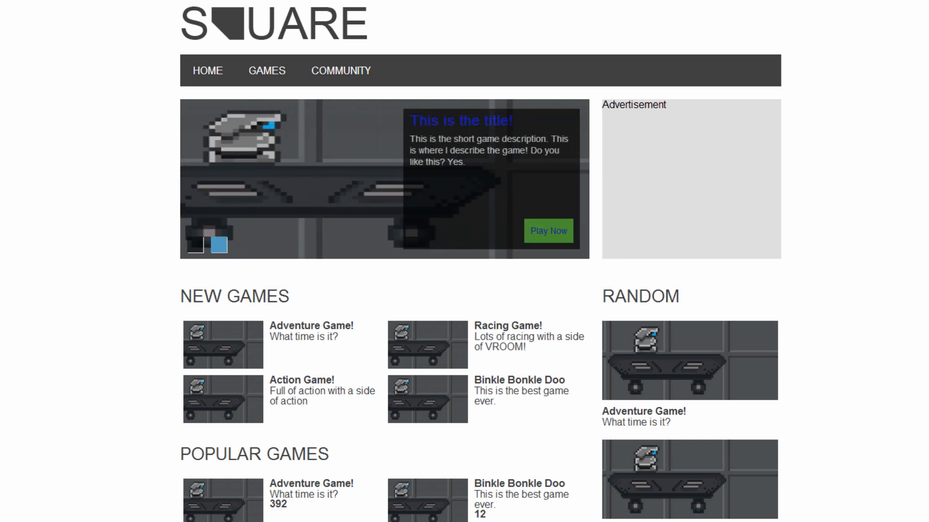
scroll("down", 3)
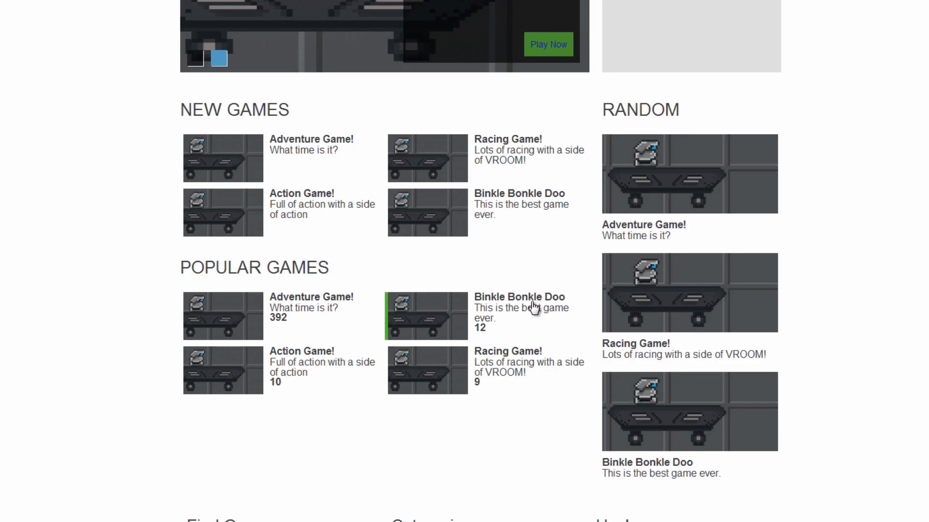
scroll("up", 3)
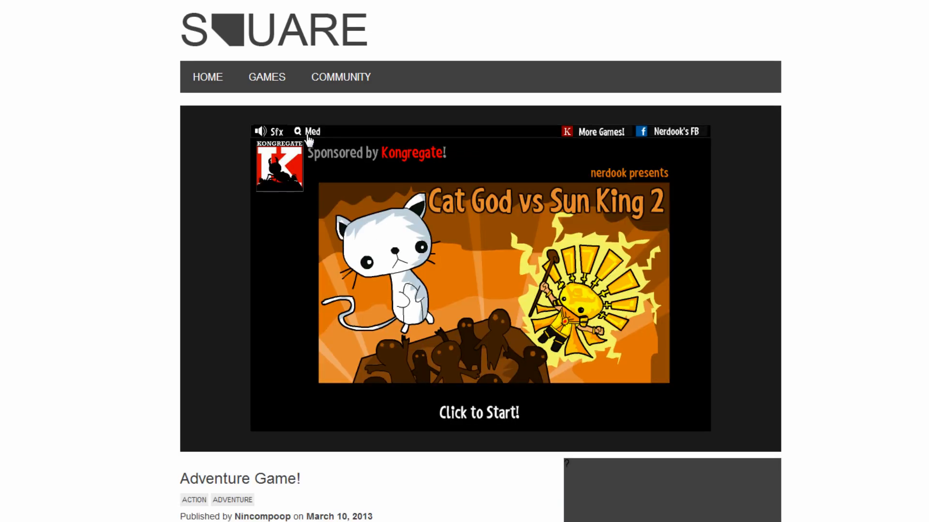
mouse_move(110, 191)
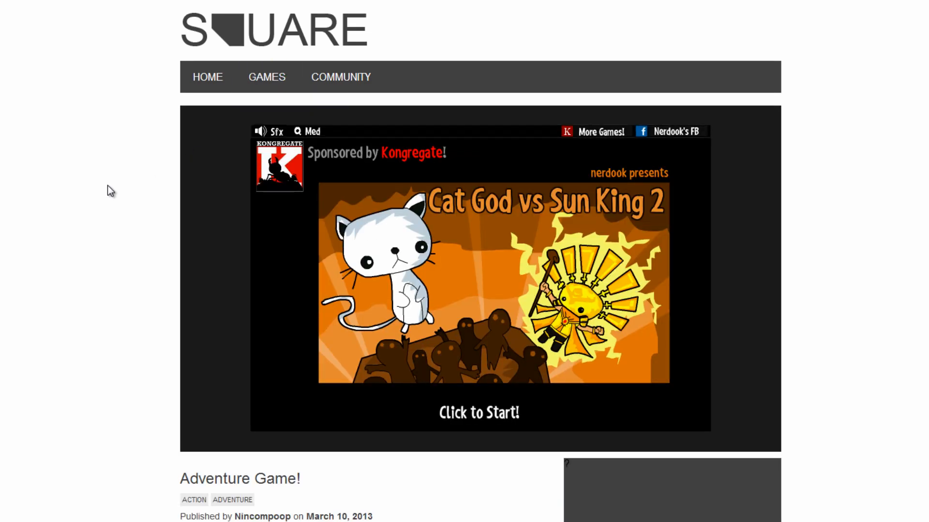
scroll("down", 3)
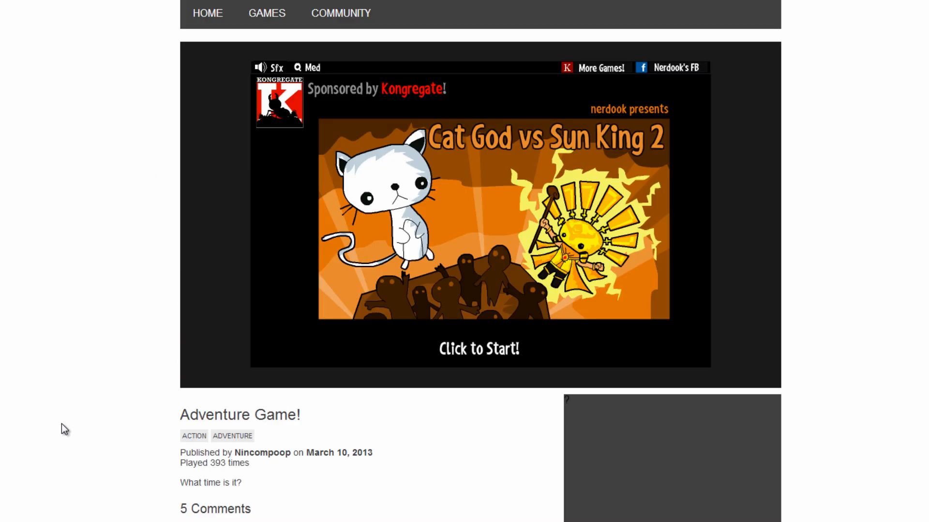
scroll("up", 3)
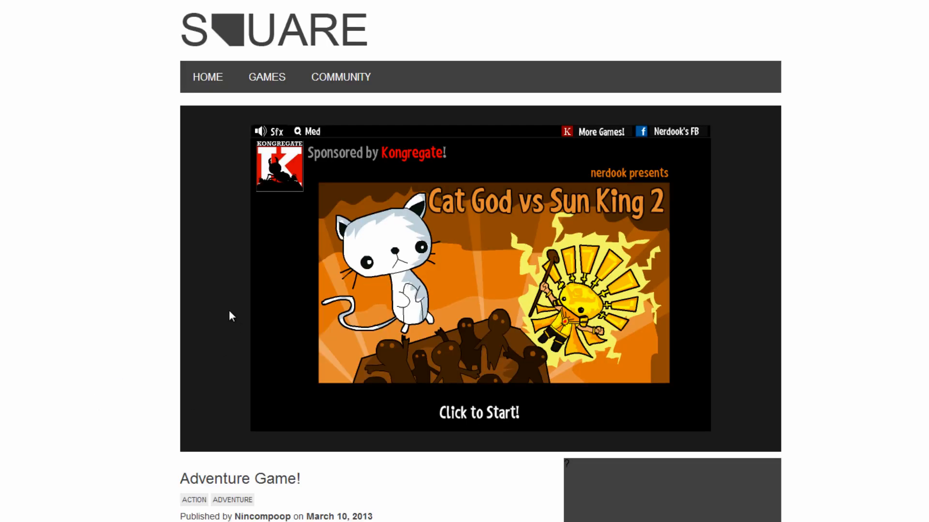
mouse_move(192, 278)
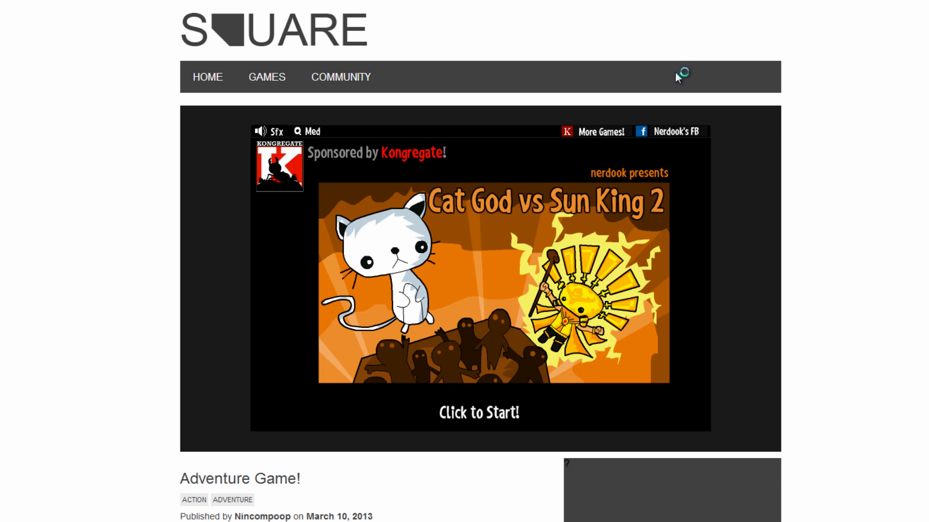
left_click(208, 77)
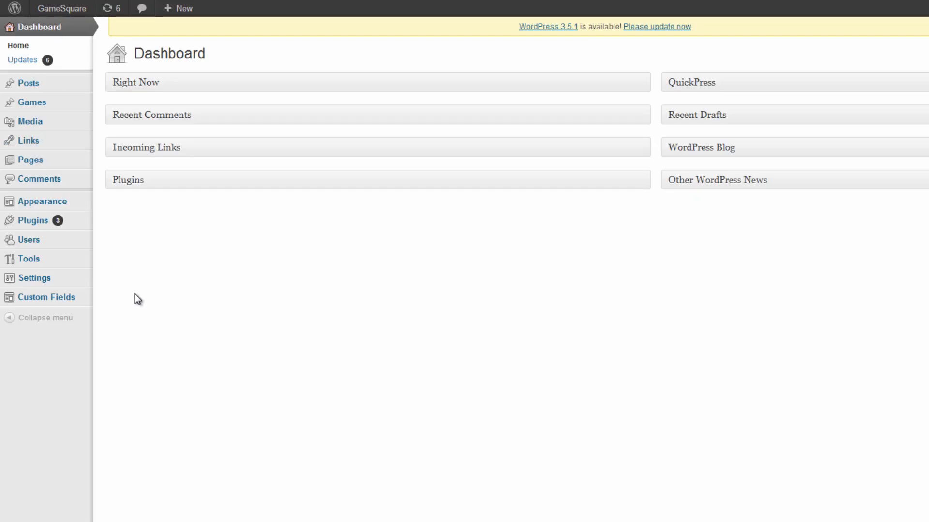
mouse_move(114, 261)
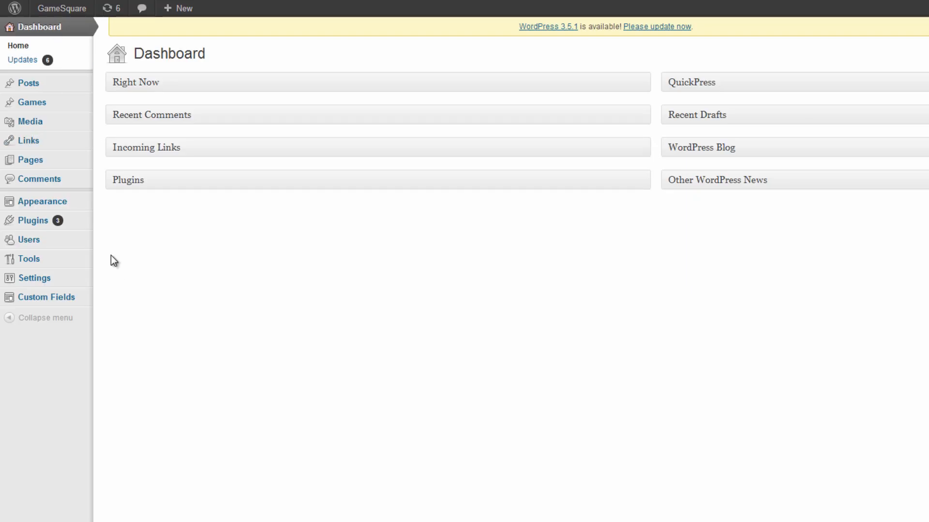
mouse_move(345, 317)
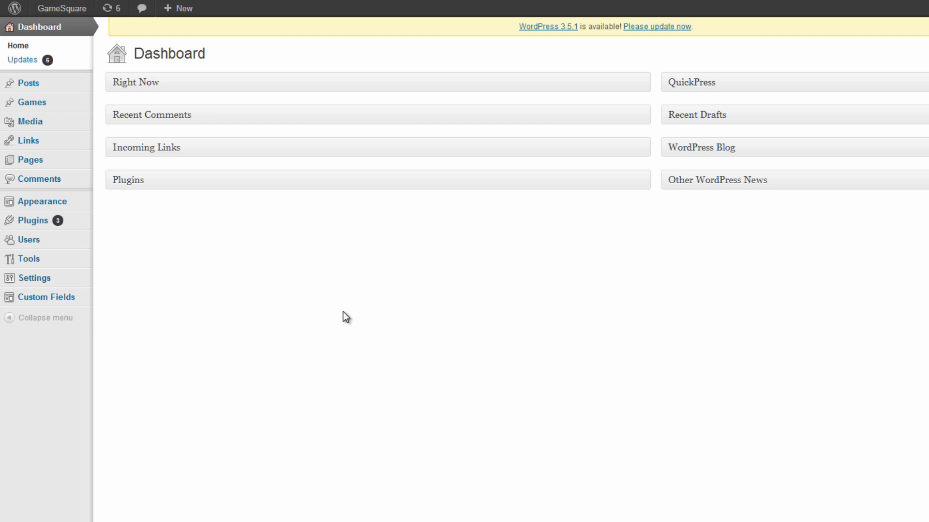
mouse_move(358, 342)
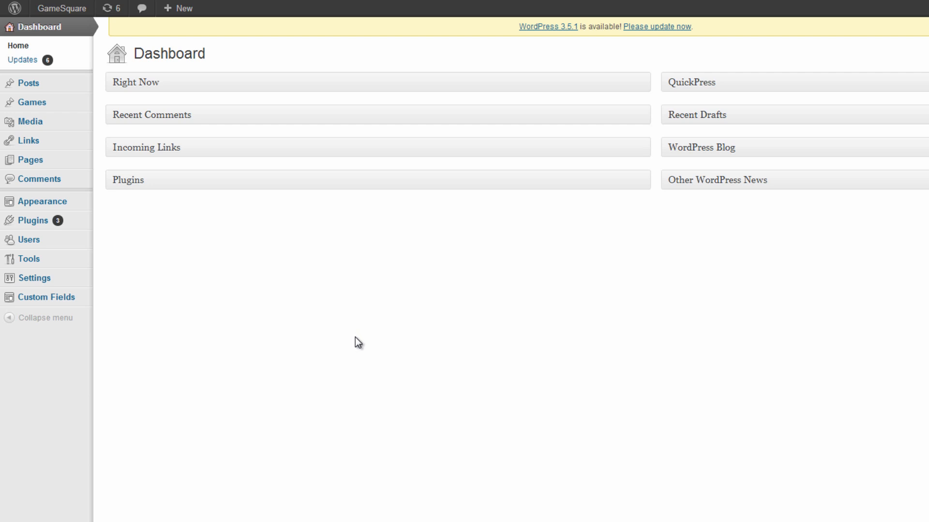
mouse_move(33, 221)
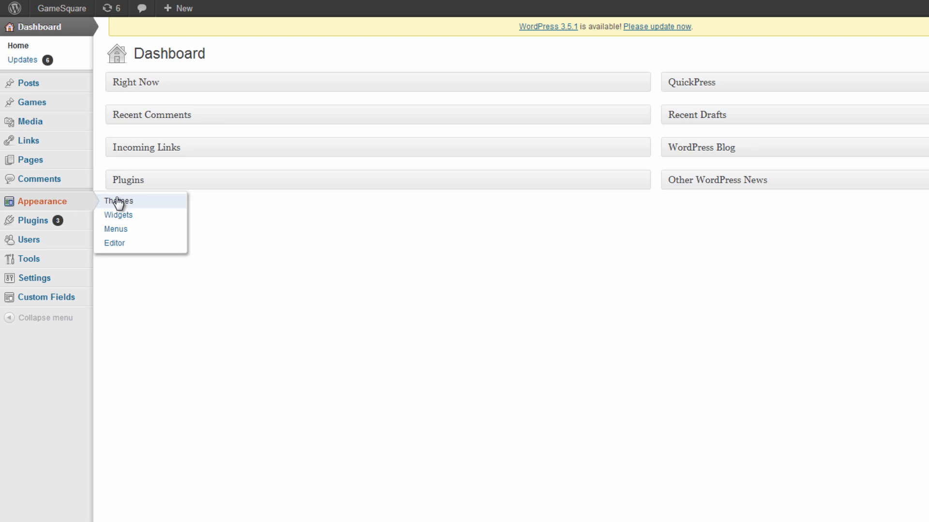
Open the customizer for the GameSquare theme from Appearance > Themes.
left_click(119, 202)
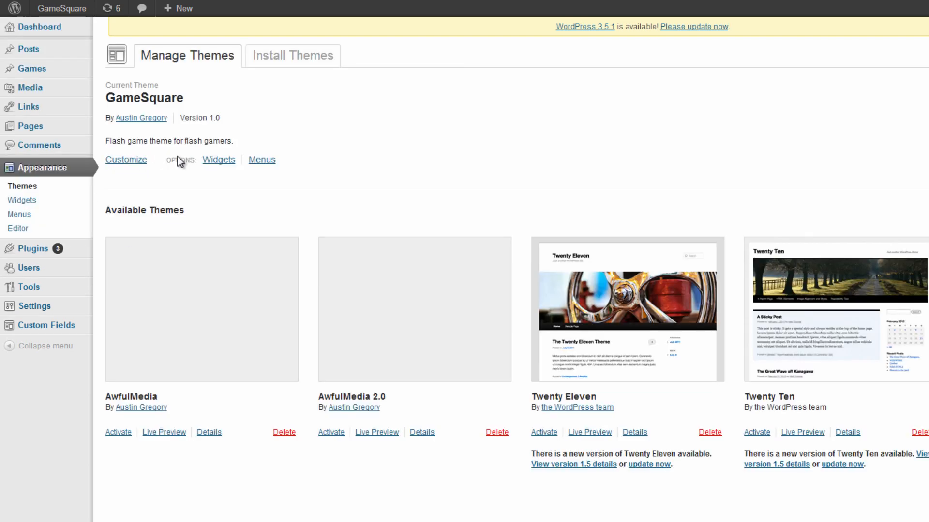
mouse_move(126, 165)
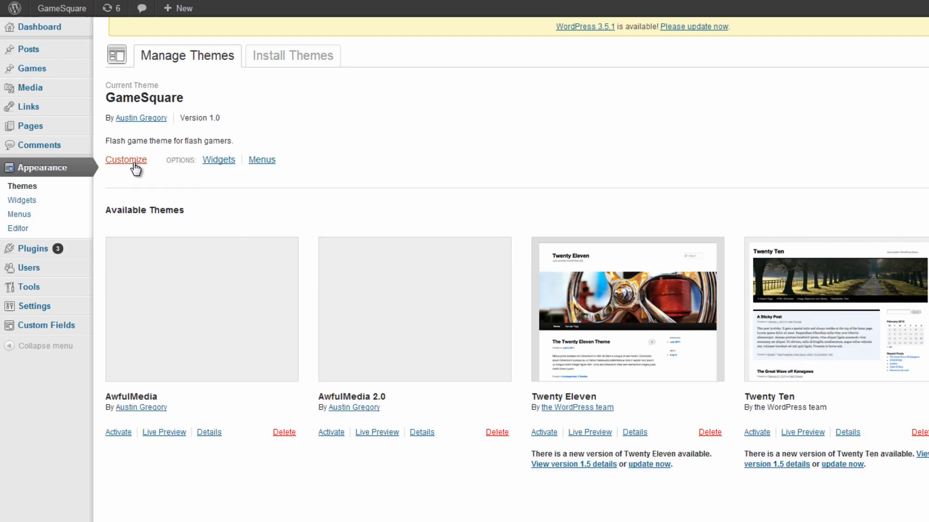
mouse_move(125, 160)
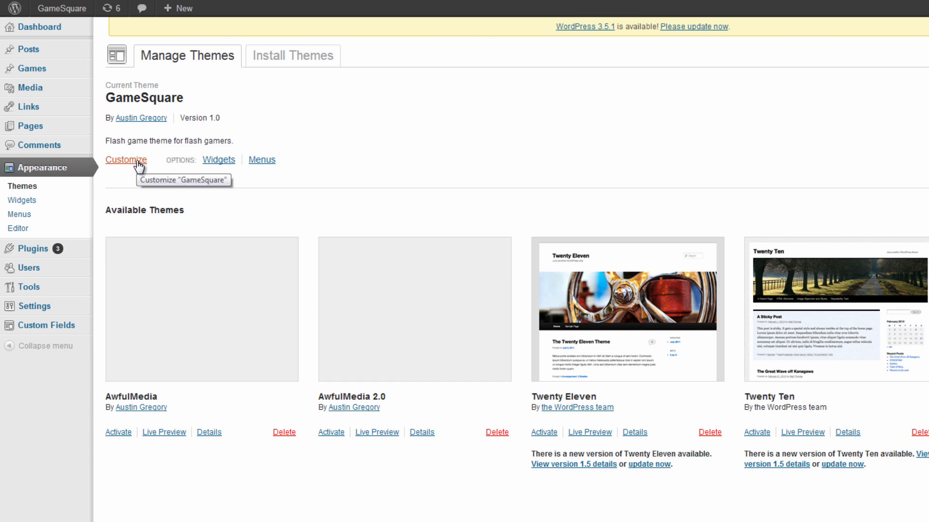
left_click(126, 160)
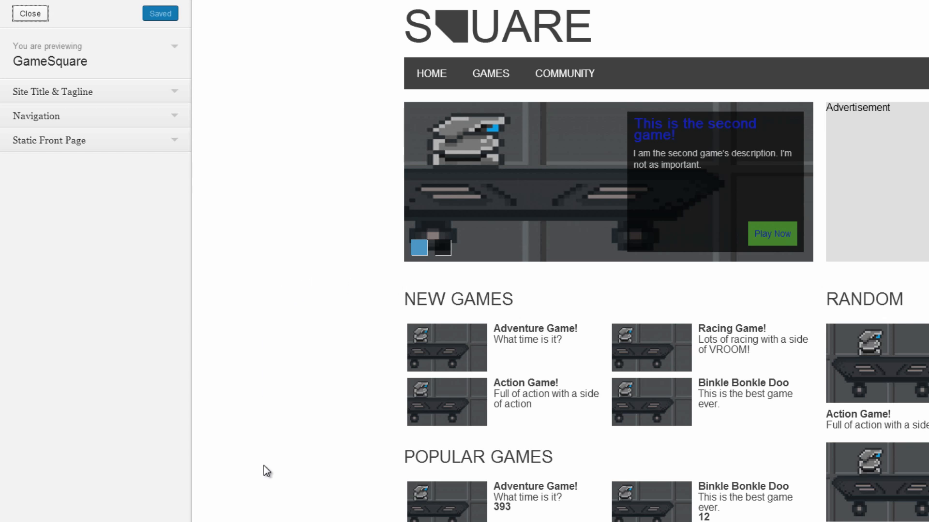
mouse_move(53, 92)
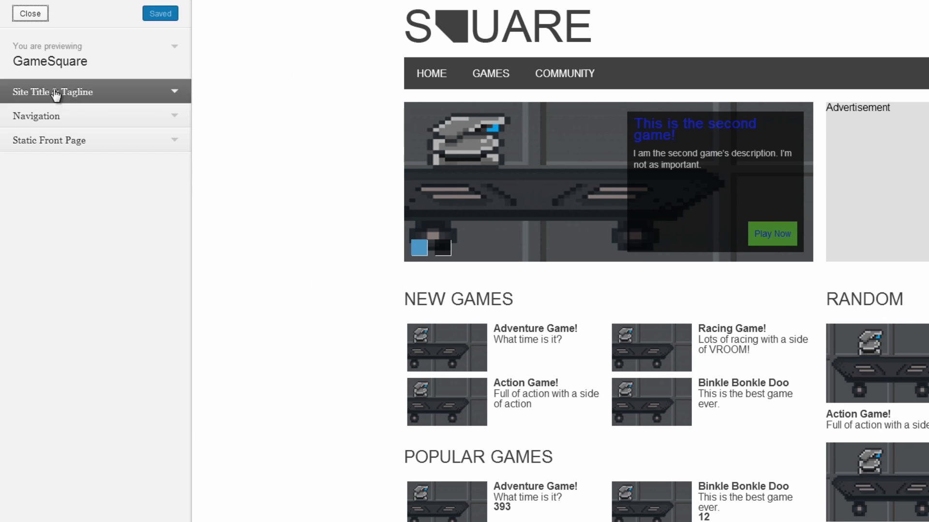
mouse_move(74, 102)
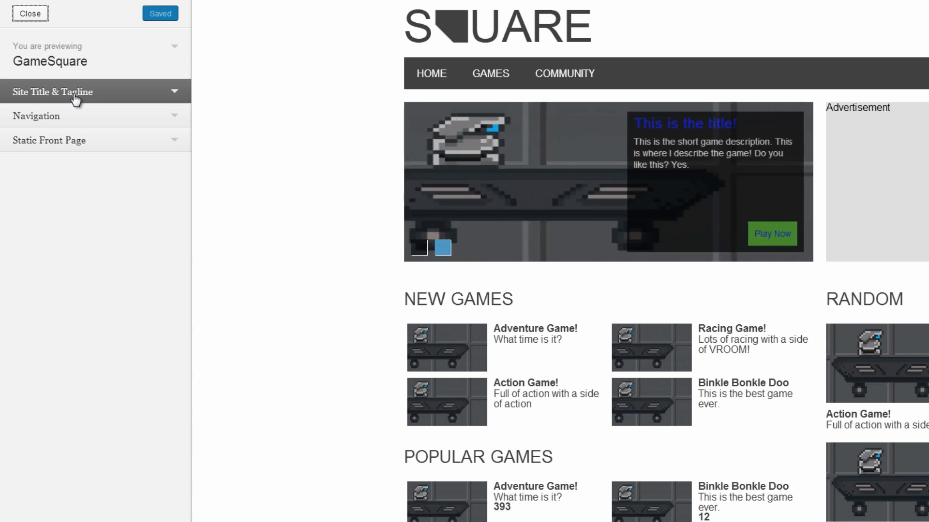
left_click(35, 116)
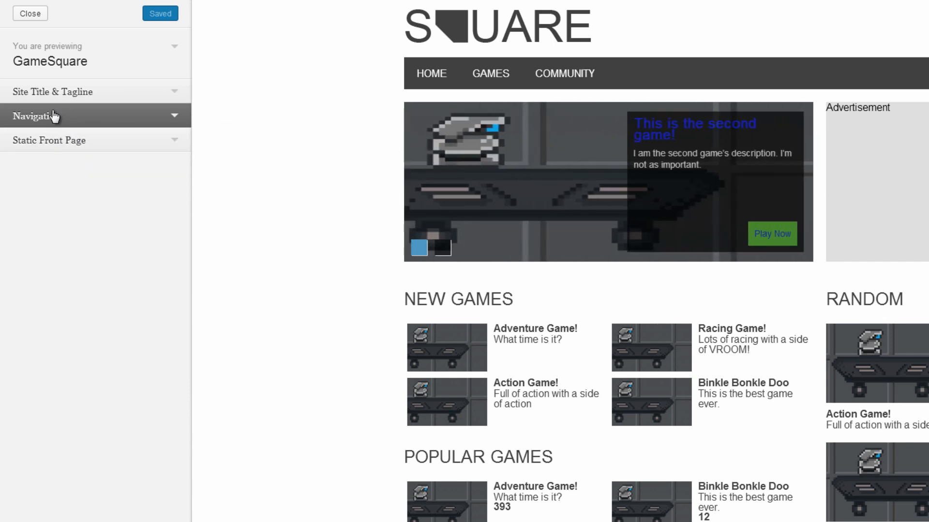
mouse_move(22, 247)
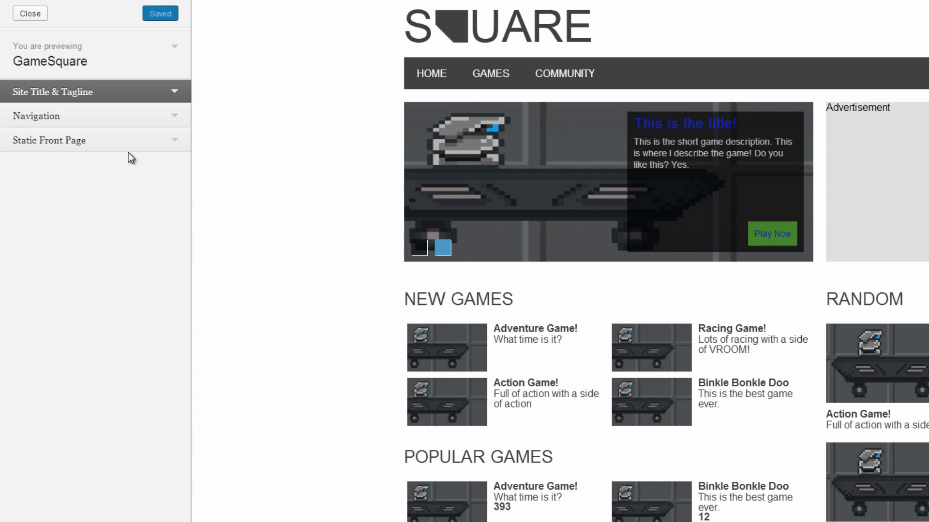
mouse_move(69, 85)
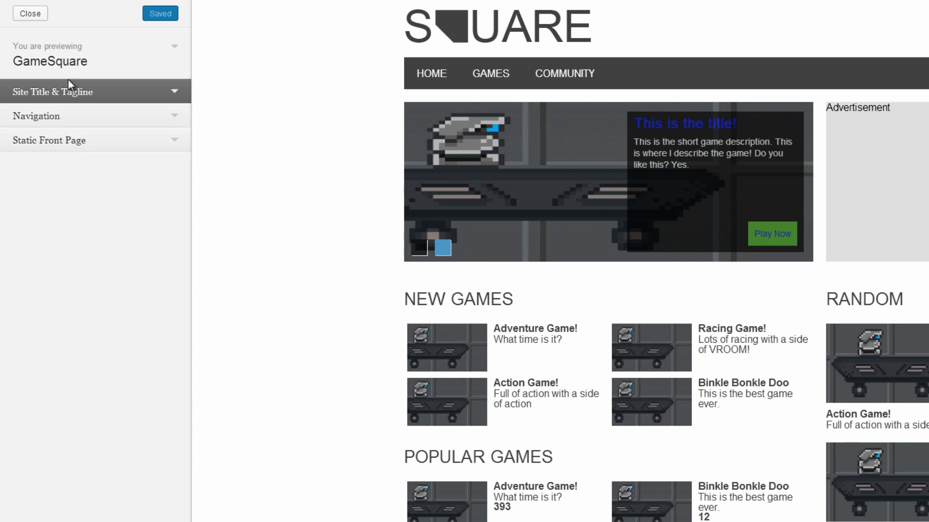
mouse_move(110, 76)
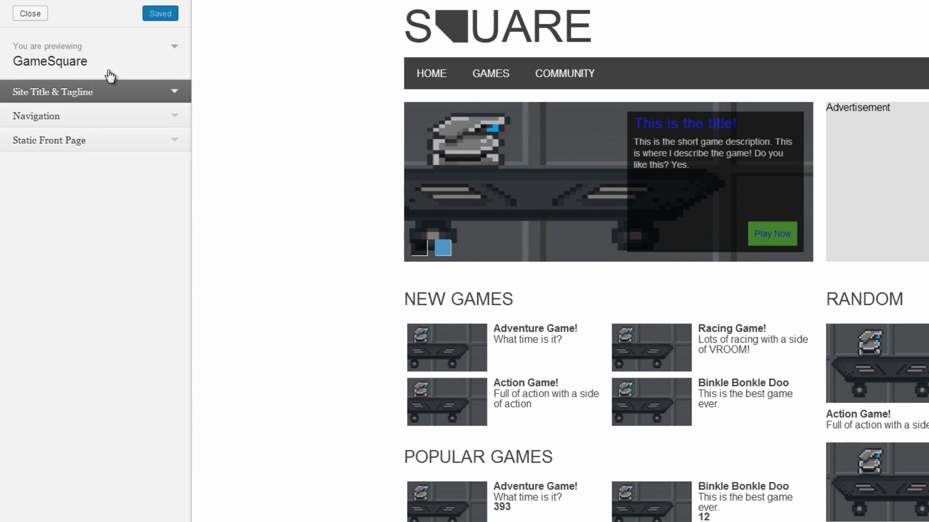
left_click(443, 247)
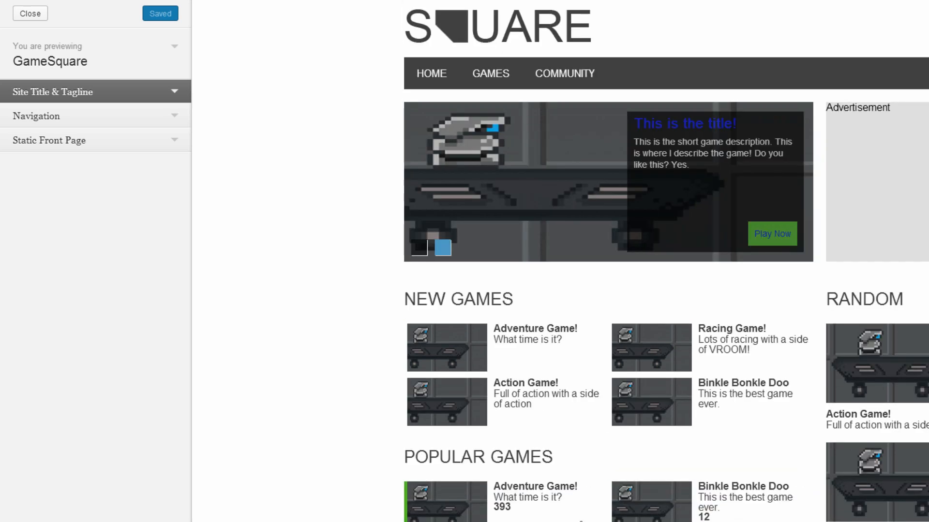
mouse_move(264, 330)
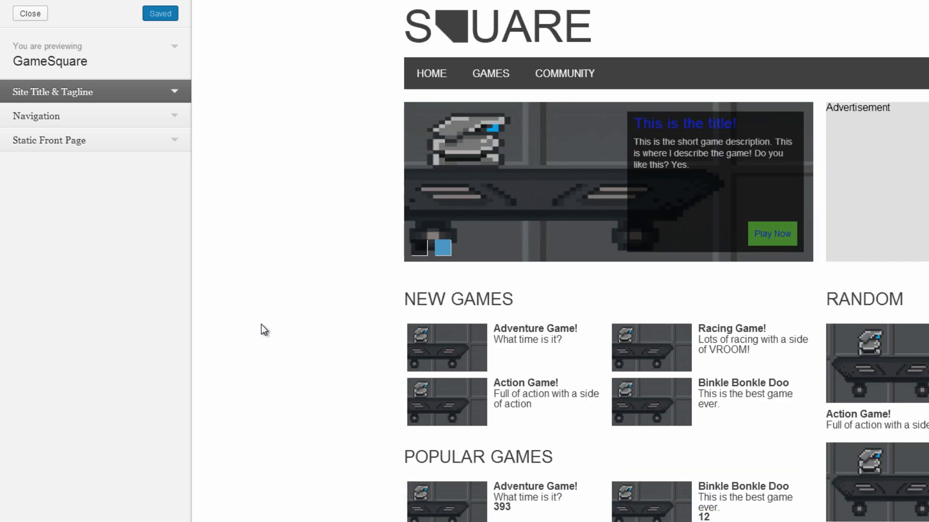
left_click(442, 248)
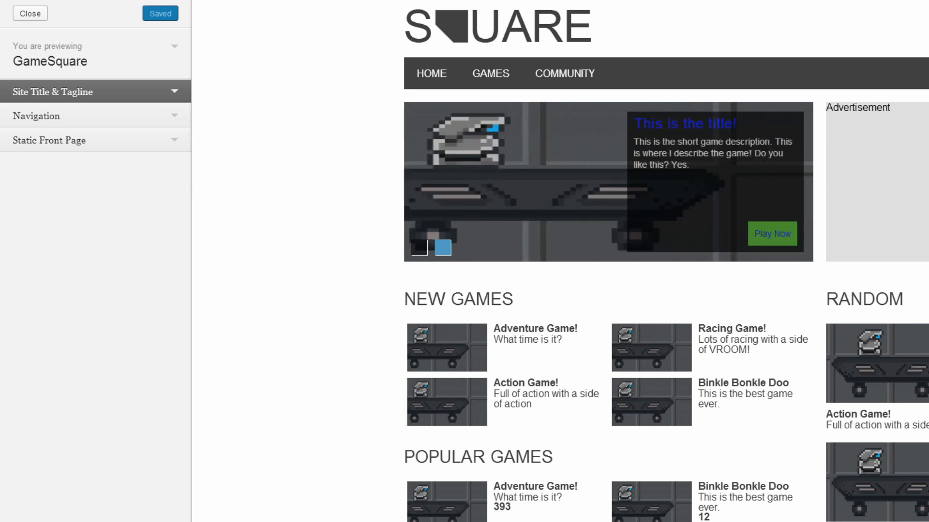
mouse_move(898, 413)
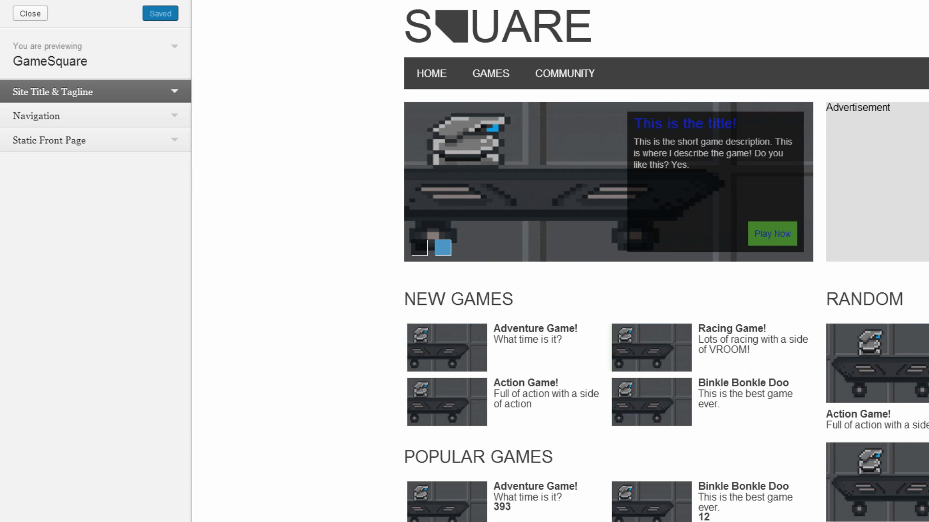
left_click(443, 248)
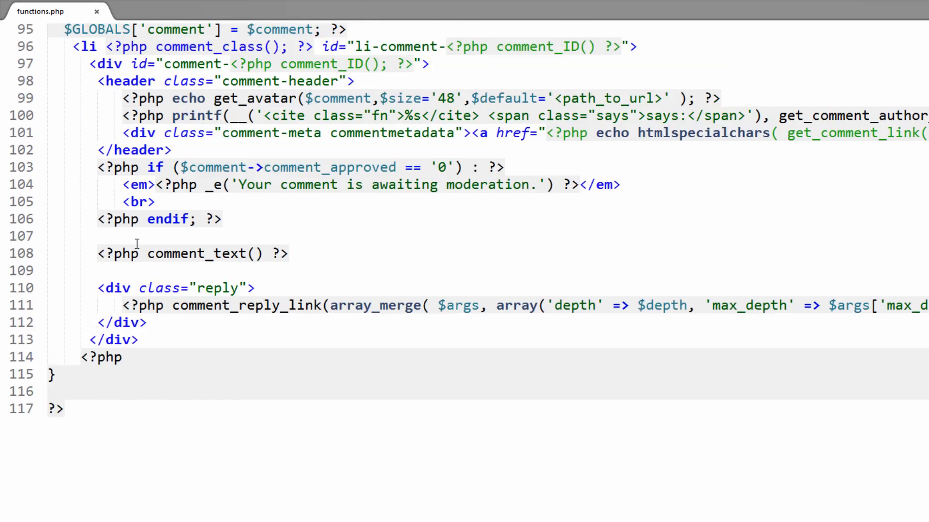
Add an empty 'function gamesquare_customizer_register {}' below custom_comments.
scroll("up", 3)
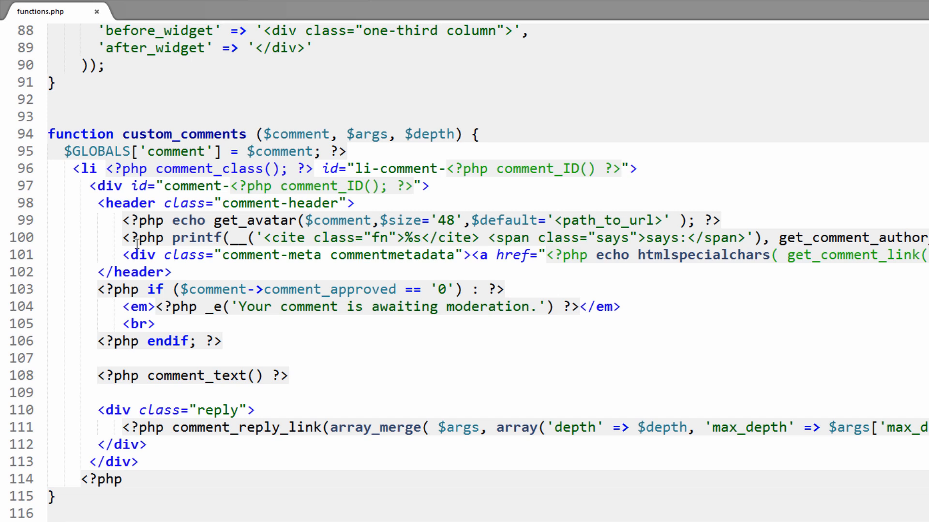
scroll("down", 3)
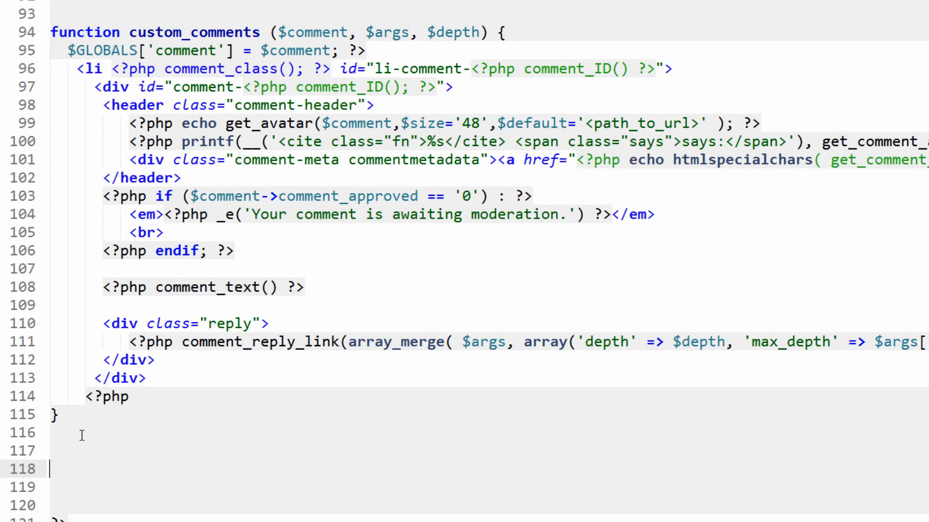
type("function")
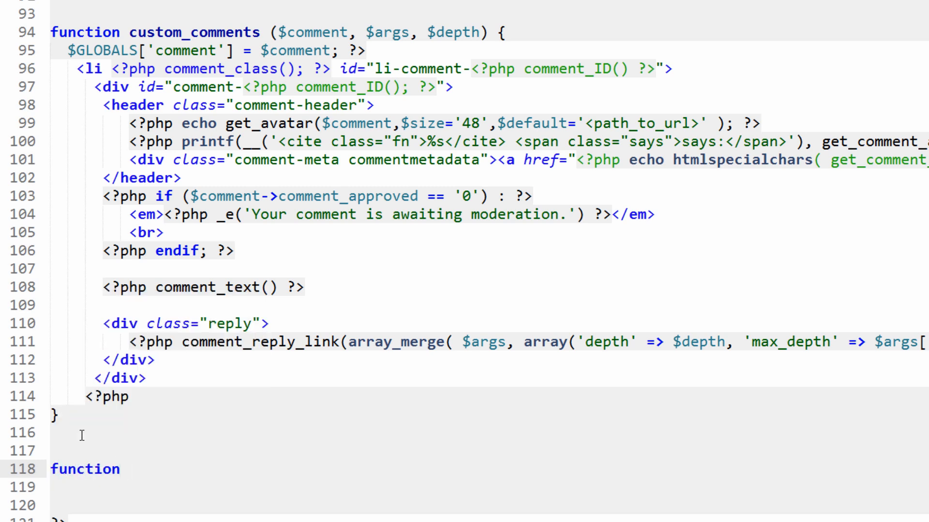
type("awfulmedi")
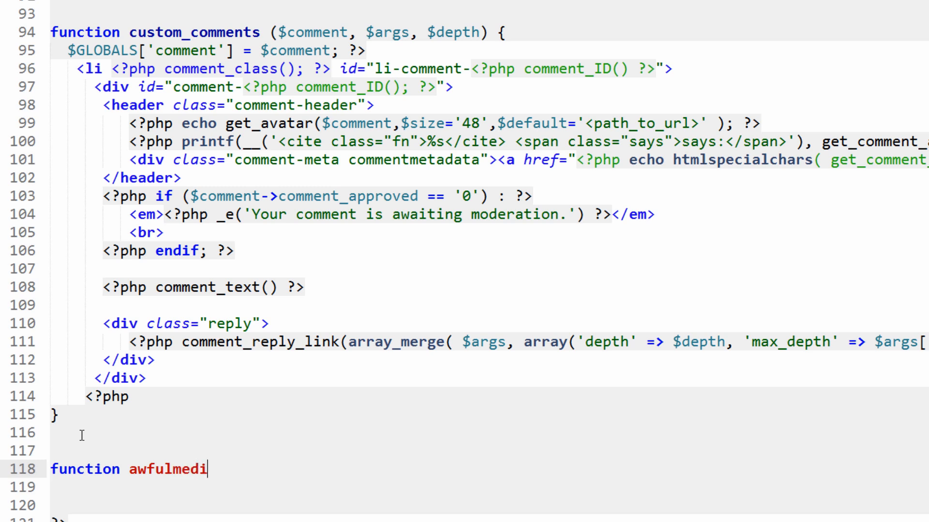
type("a")
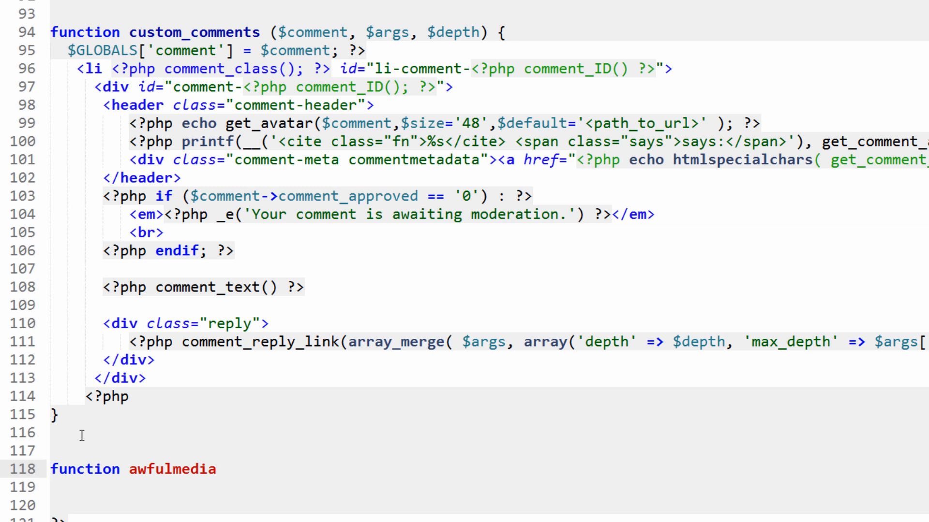
type("_cus")
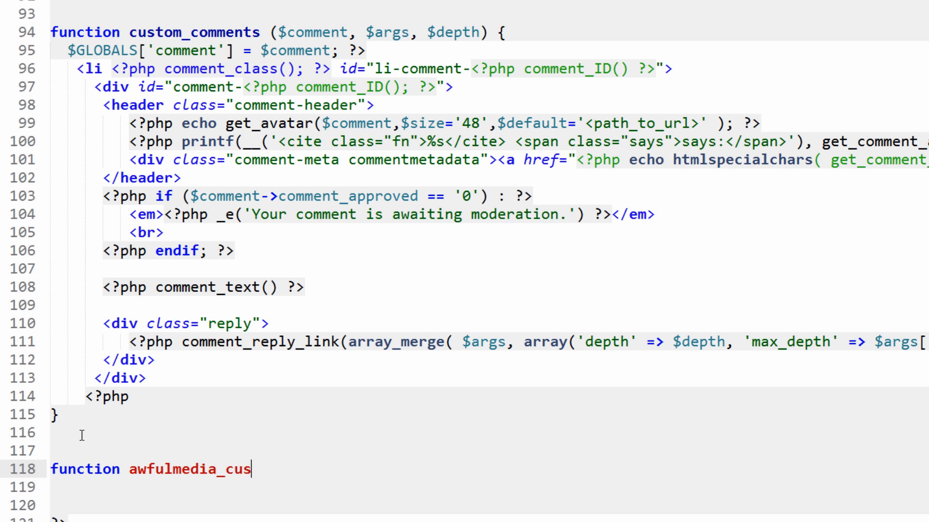
key("Backspace")
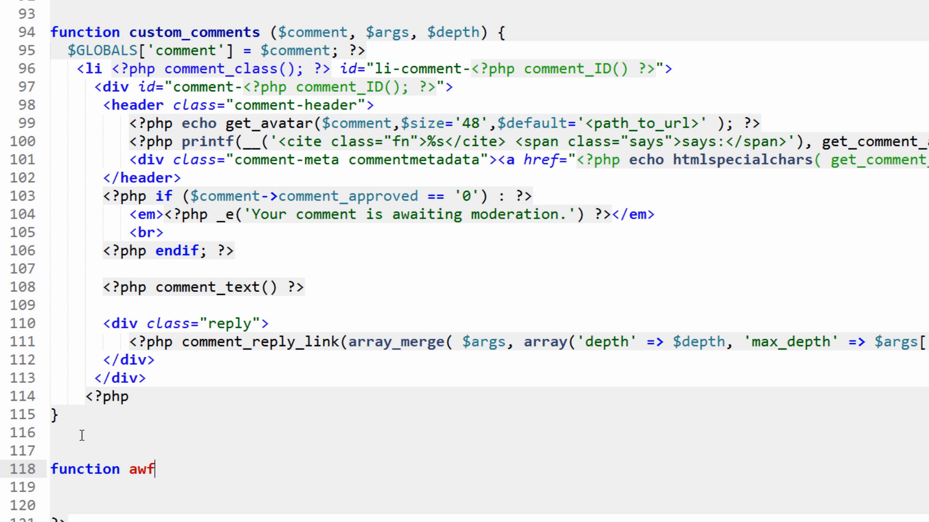
type("gamesqu")
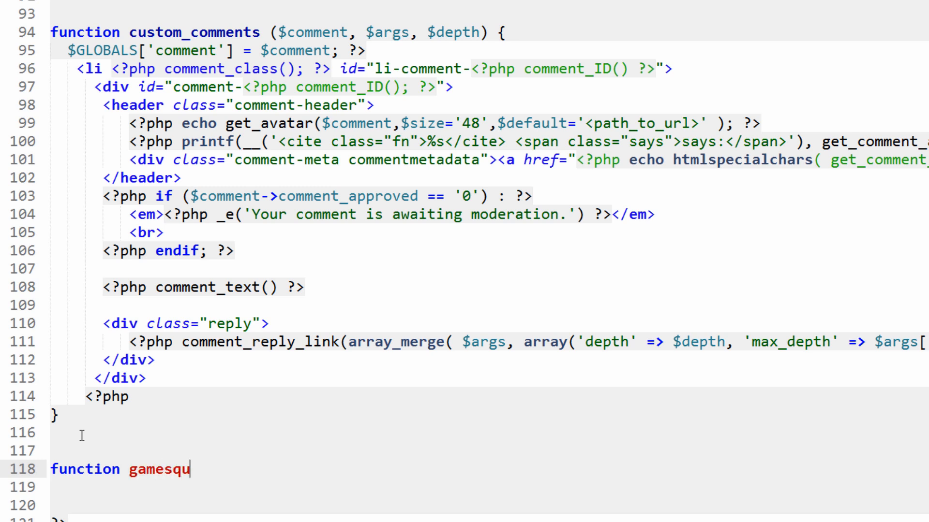
type("are_")
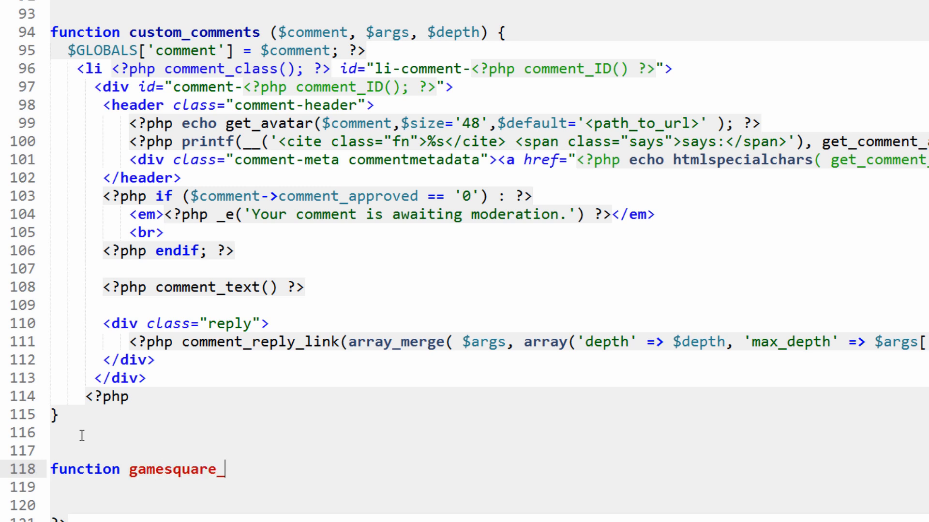
type("customizer_re")
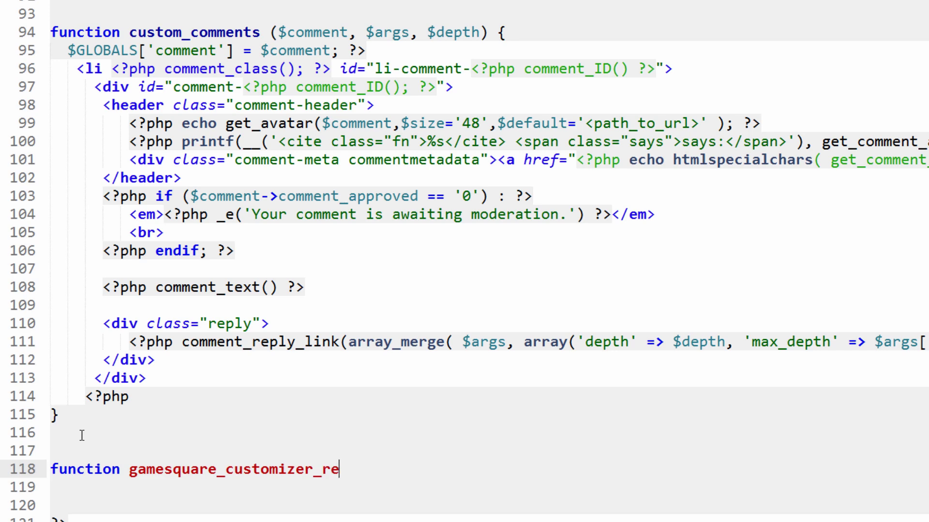
type("gister")
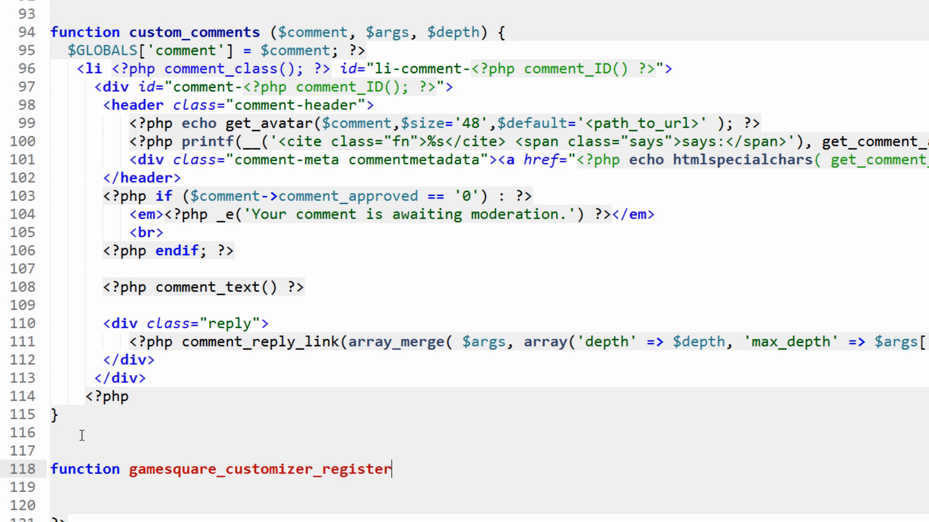
type("{")
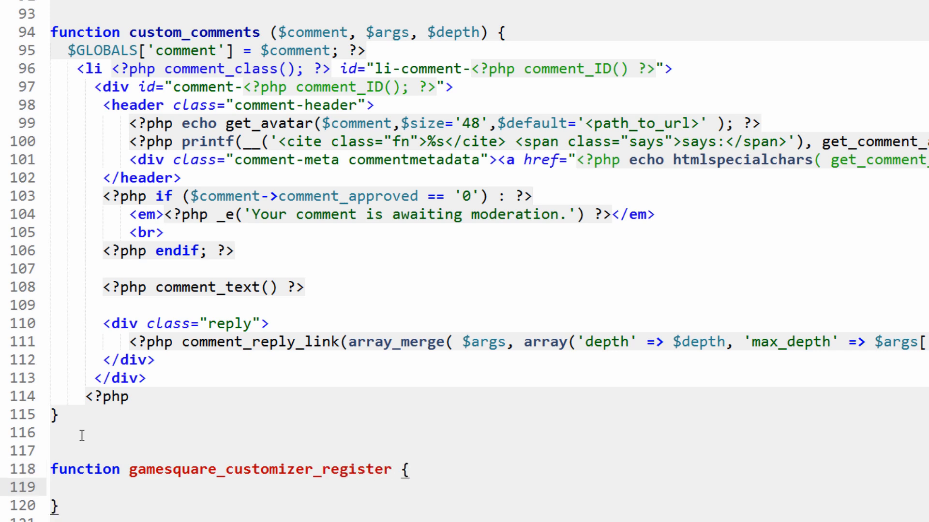
scroll("down", 3)
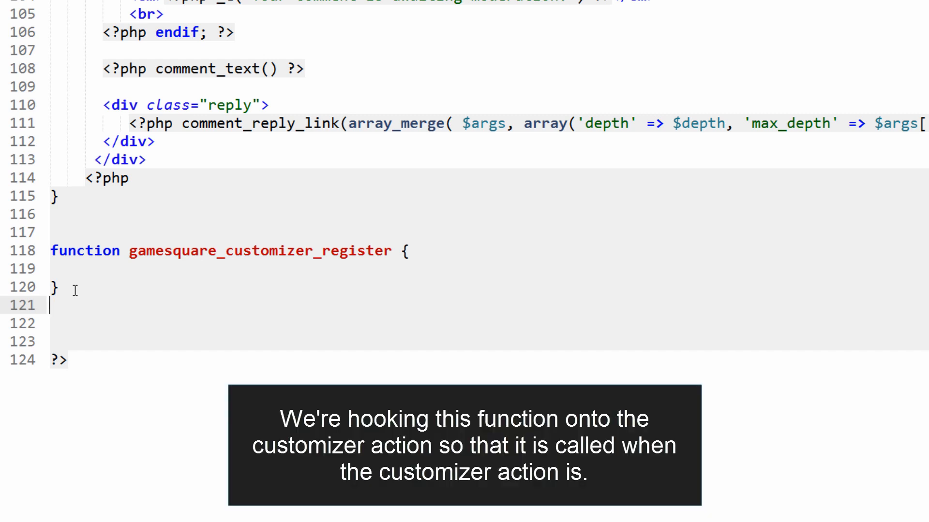
Add add_action('customize_register', 'gamesquare_customizer_register'); after the function.
key("Enter")
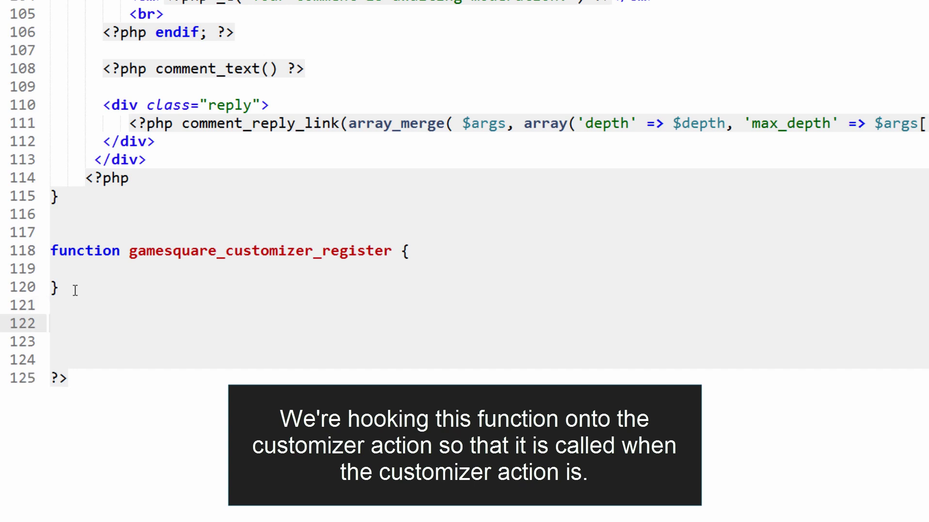
type("add_action('cus');")
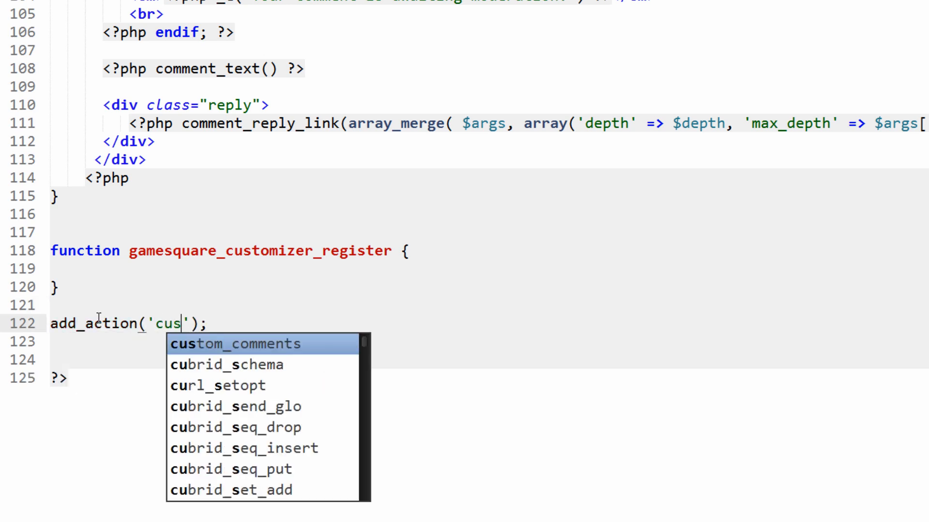
type("tomize_register")
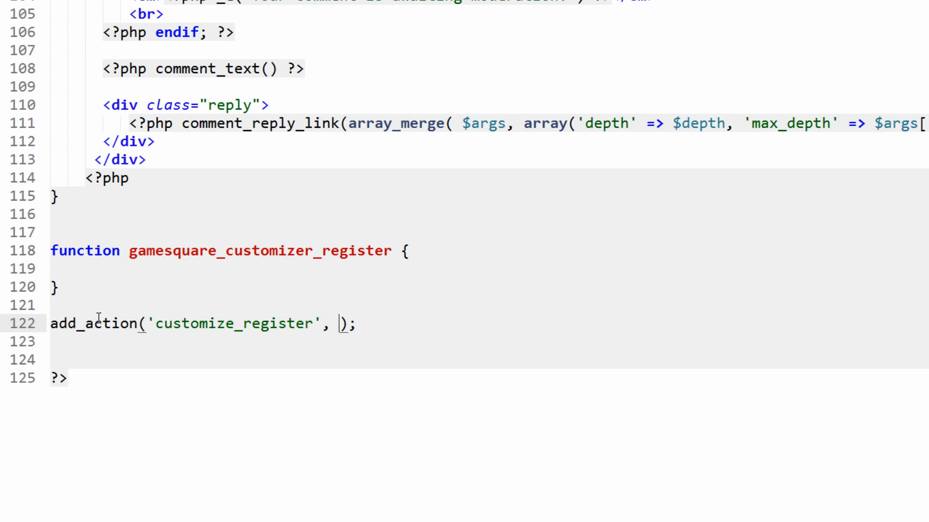
type("gamesquare_customizer_register'")
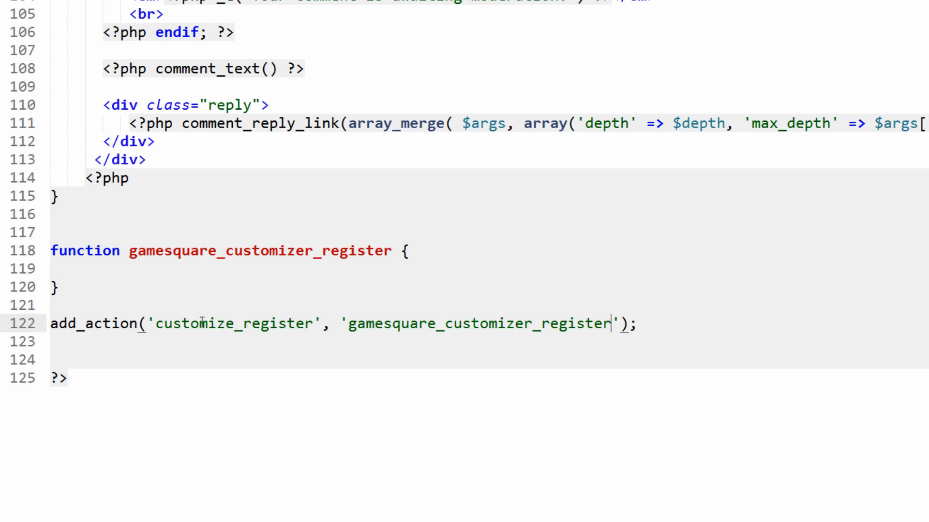
double_click(260, 250)
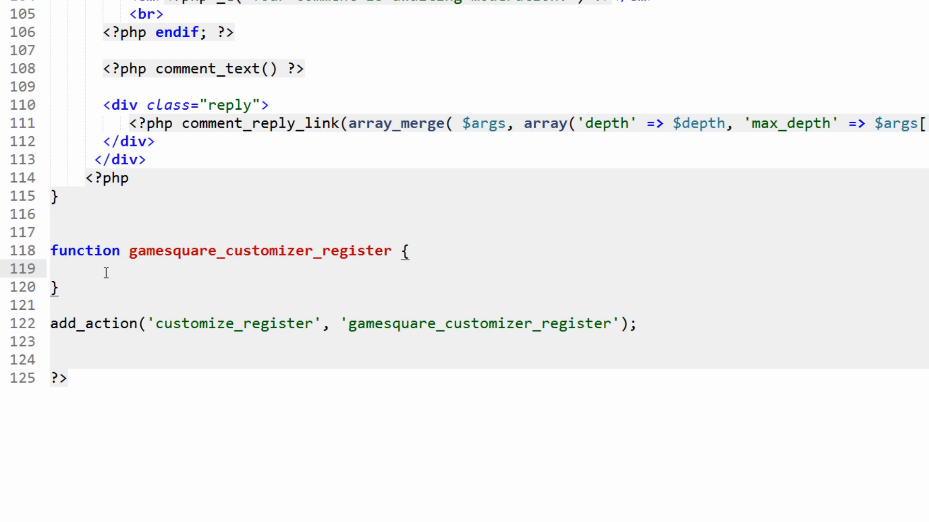
Add a ($wp_customize) parameter to gamesquare_customizer_register.
left_click(67, 268)
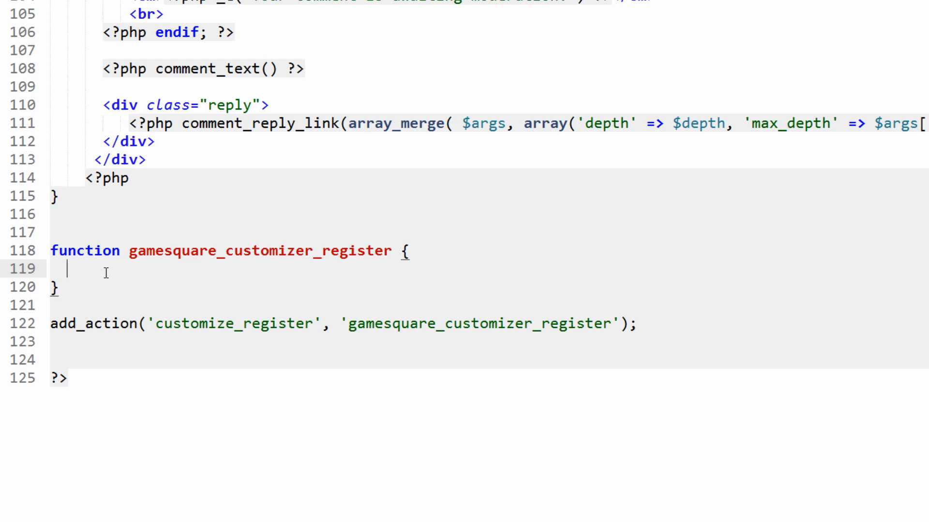
type("()")
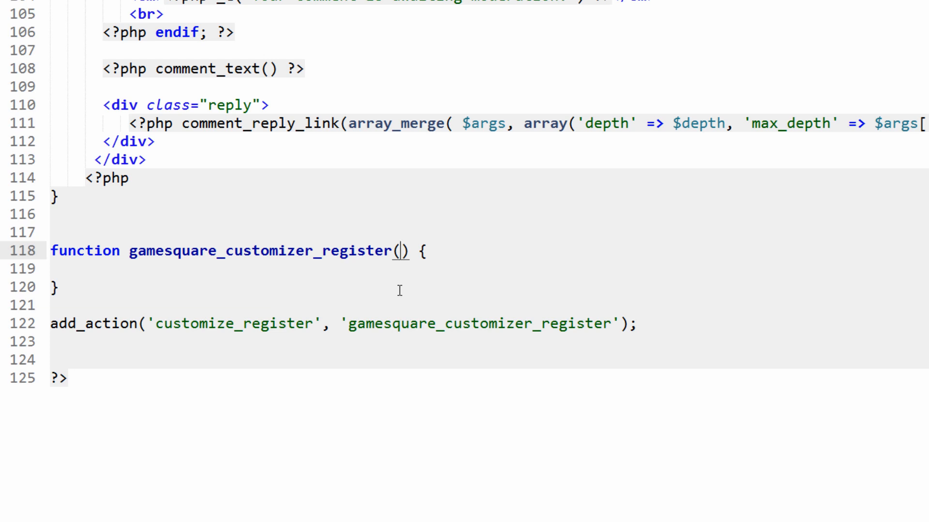
type("$wp_customi")
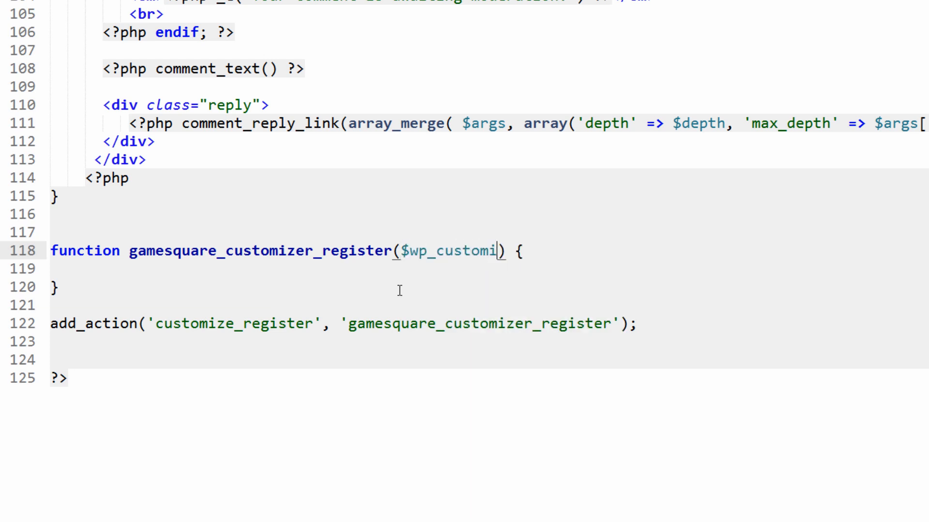
type("ze")
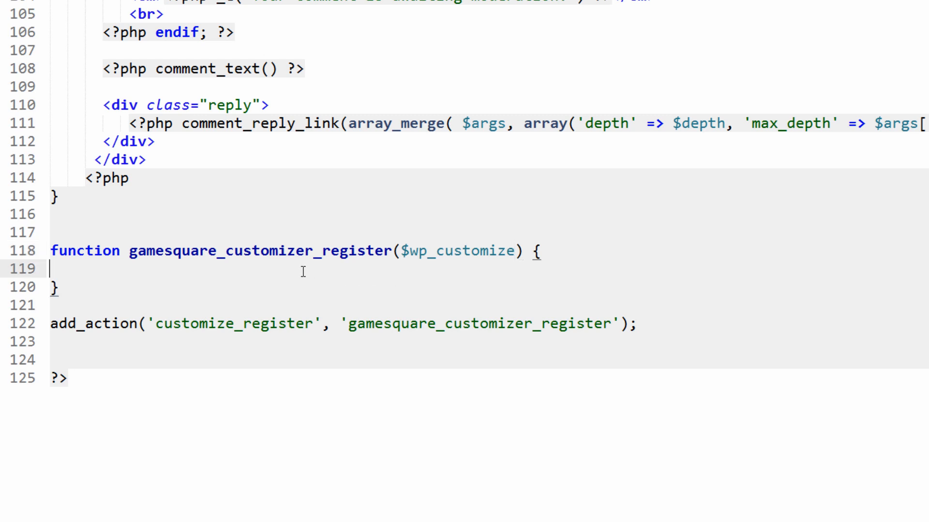
double_click(461, 250)
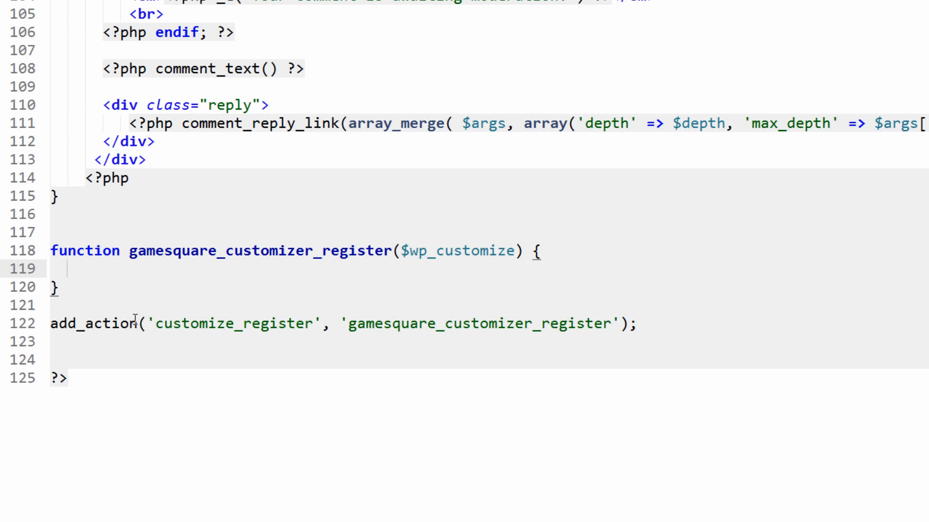
Type $wp_customize->add_section(); inside the function body.
type("$")
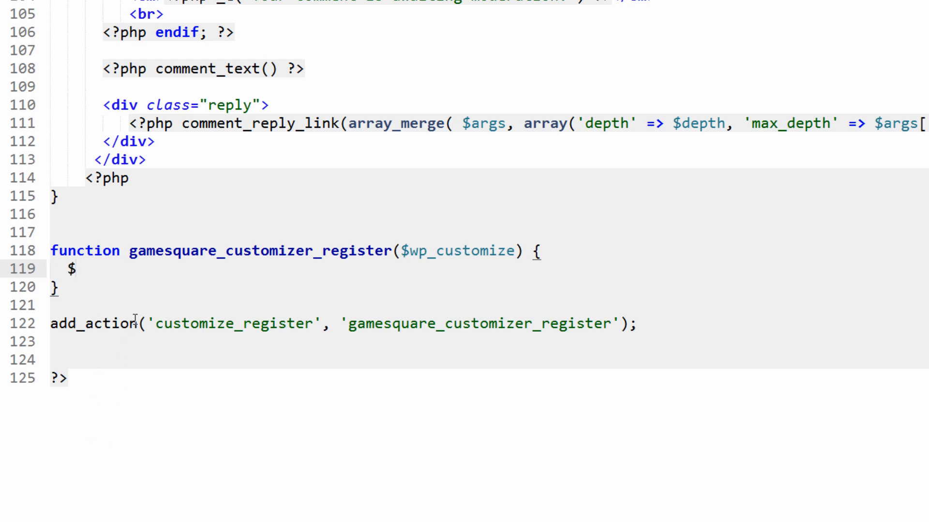
type("wp_customize")
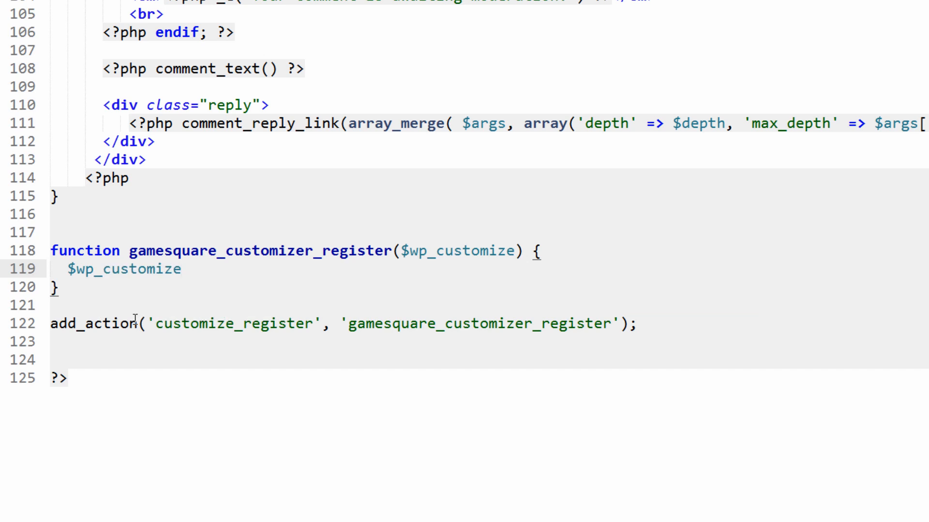
type("-<")
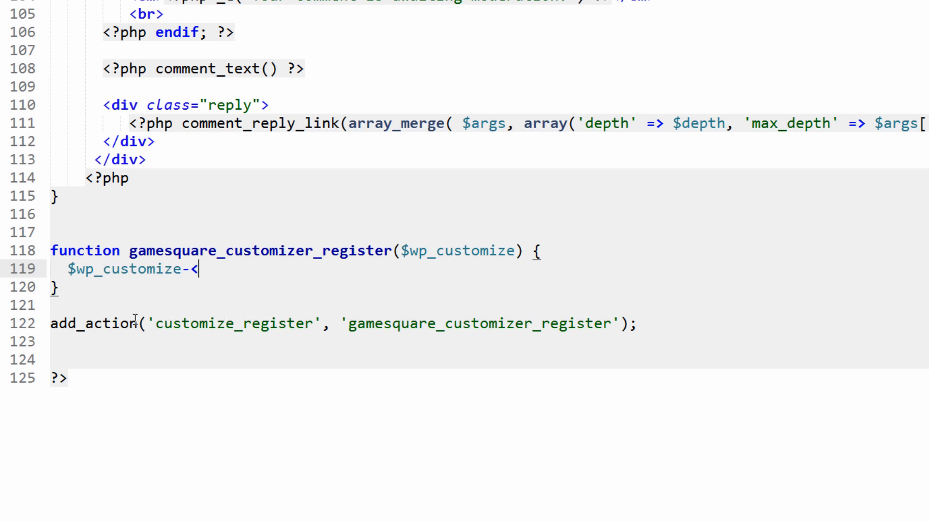
type(">")
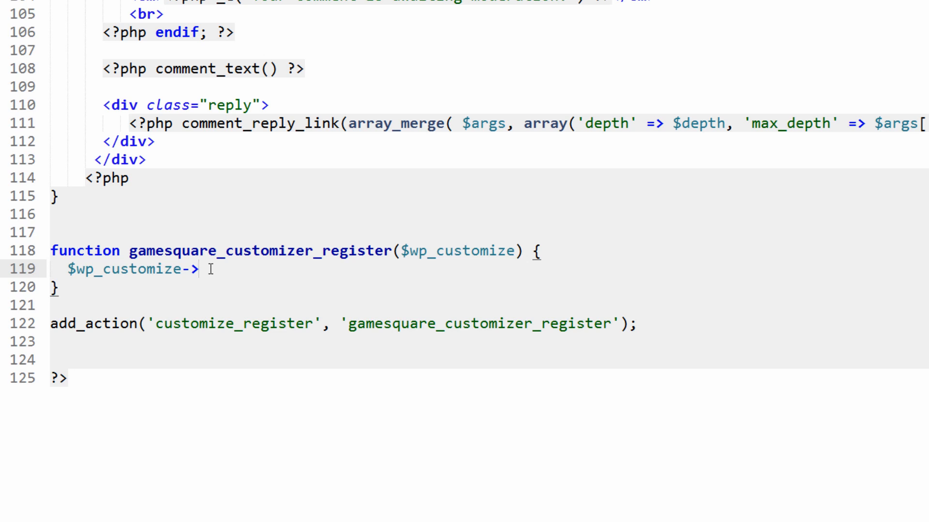
type("add_section(")
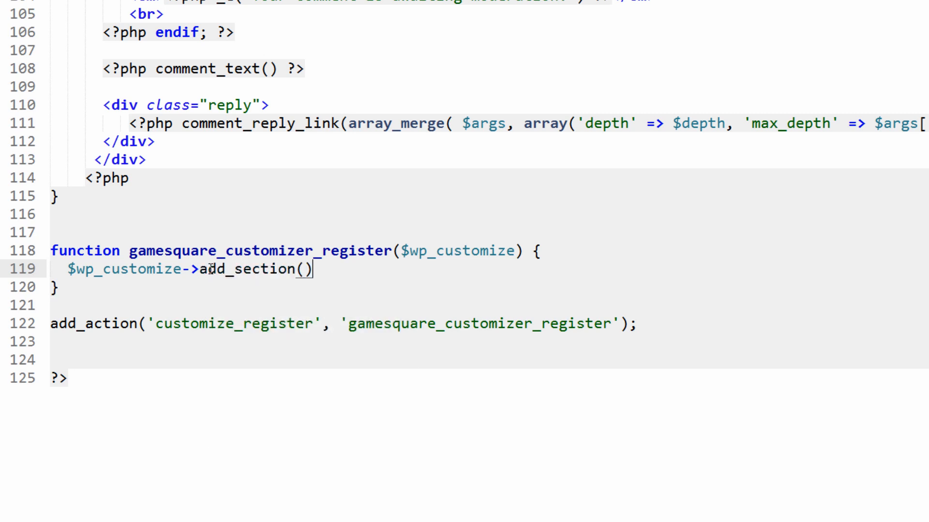
type(";")
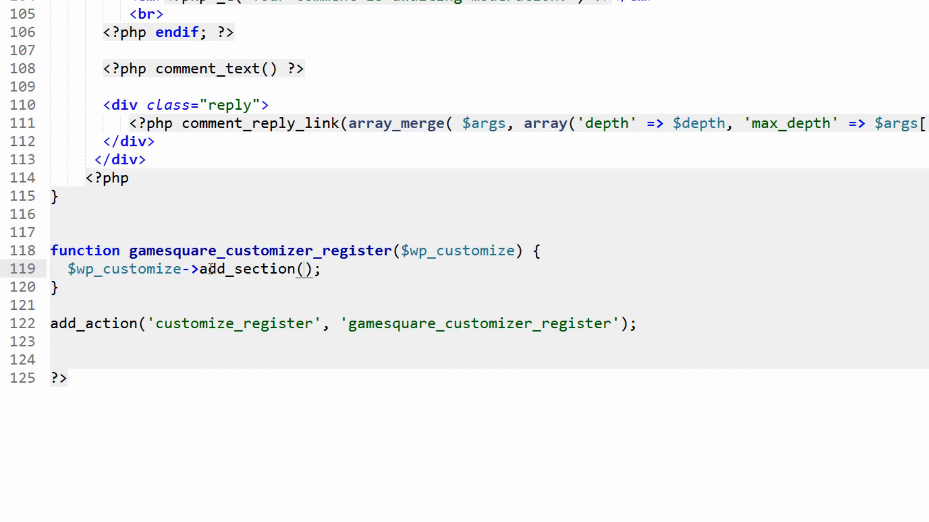
left_click(303, 270)
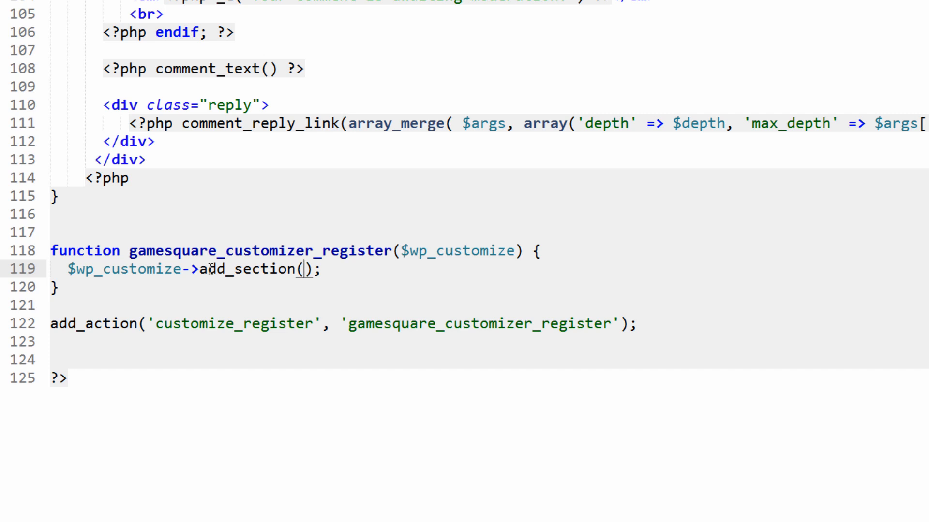
Fill add_section with 'gamesquare_colors', array('title' => __('Colors', 'gamesquare')).
type("'")
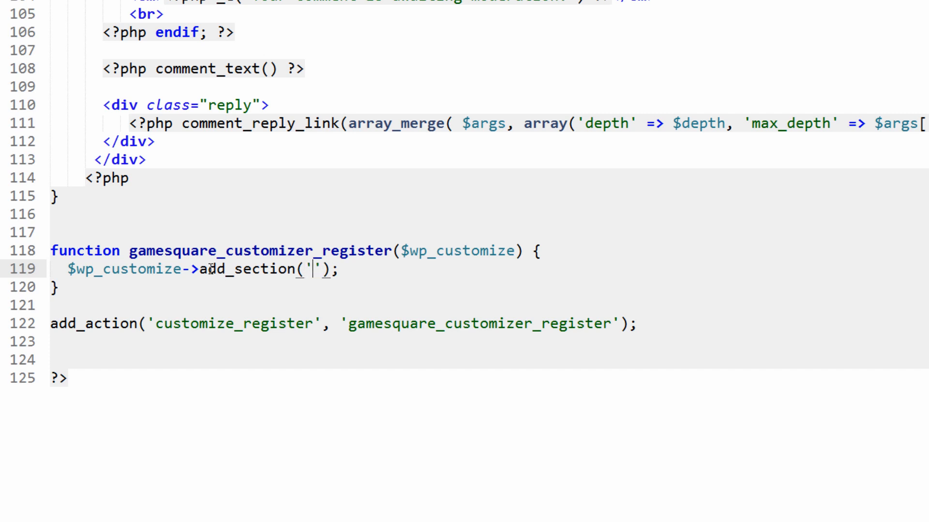
type("gamesquare_colors")
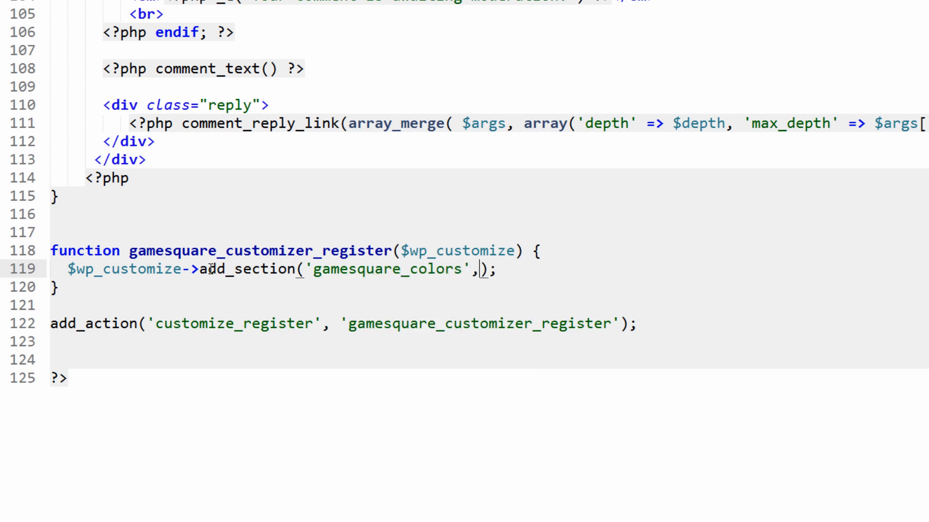
type("array(")
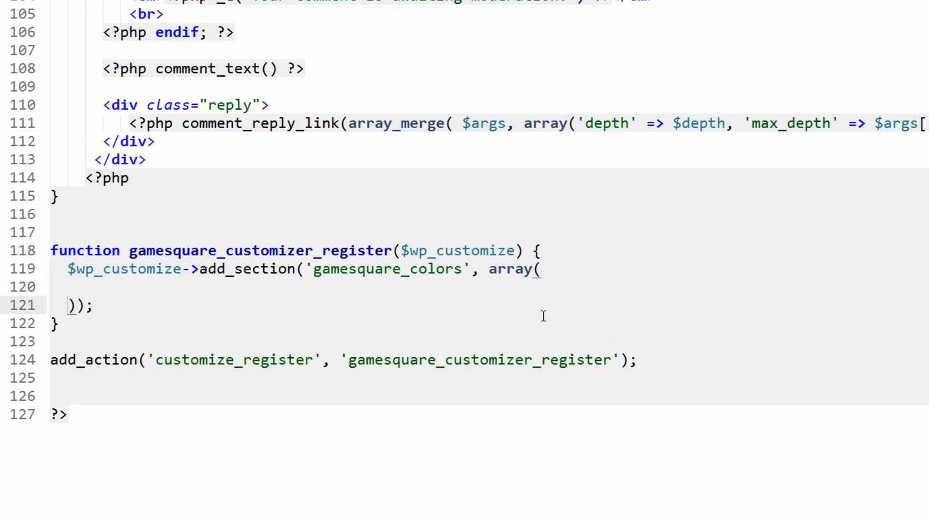
type("''")
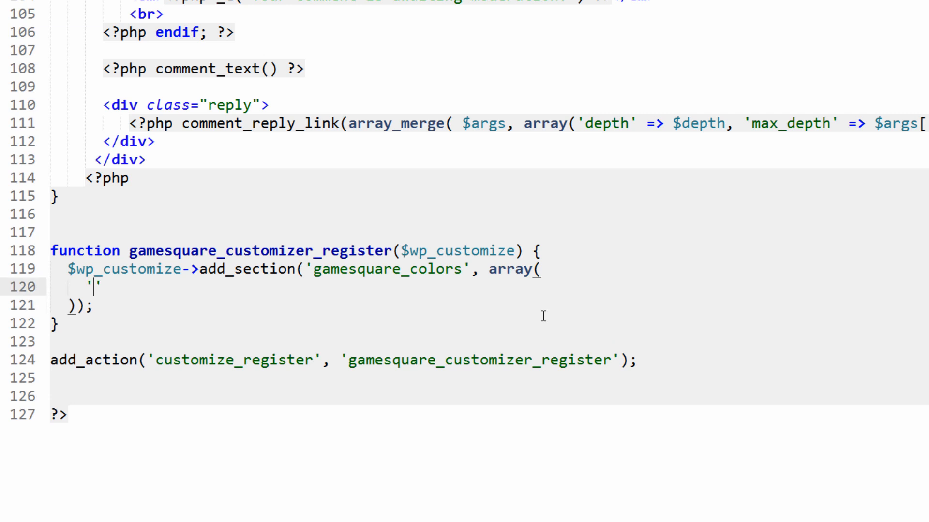
type("title' =>")
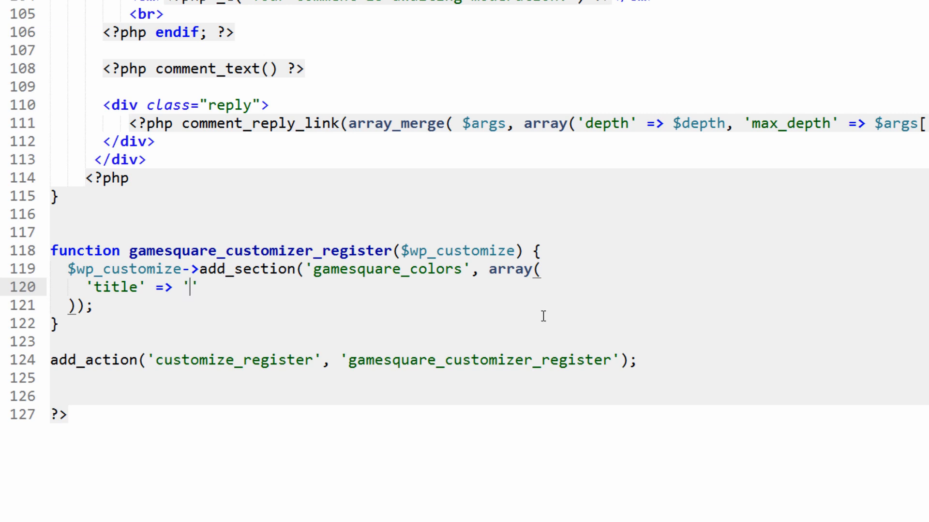
type("__();")
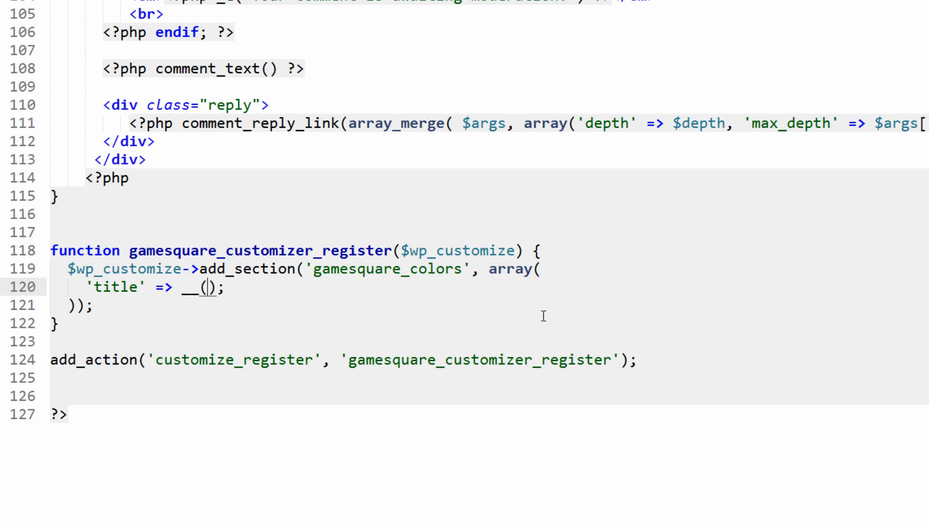
type("''")
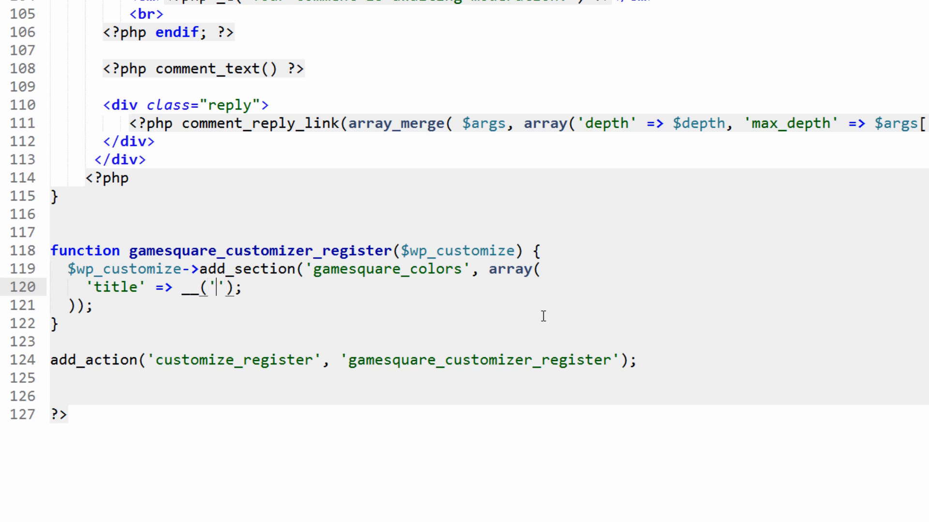
type("Colors")
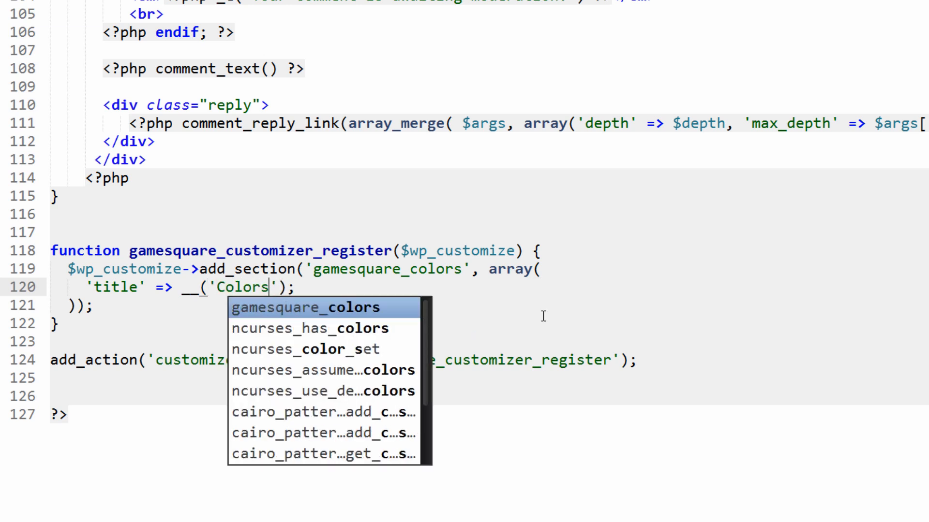
type(", 'awf")
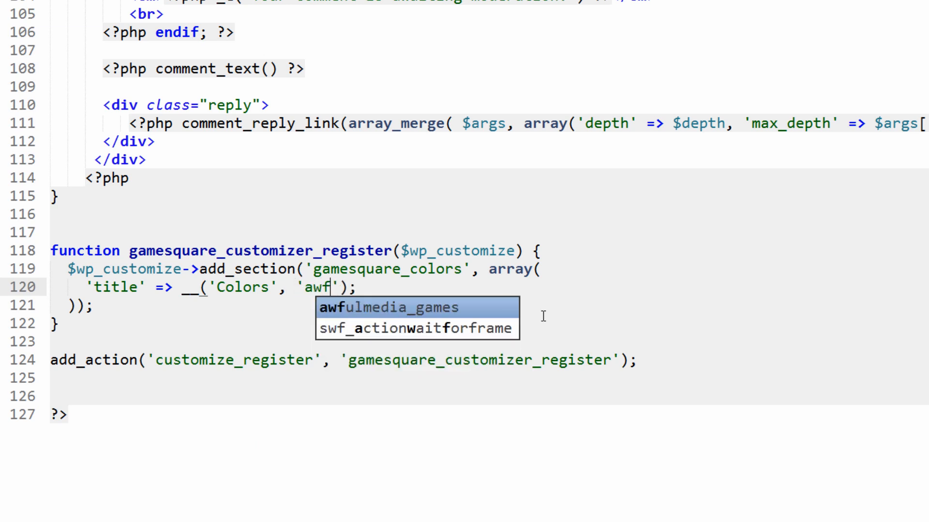
type("gamesquare")
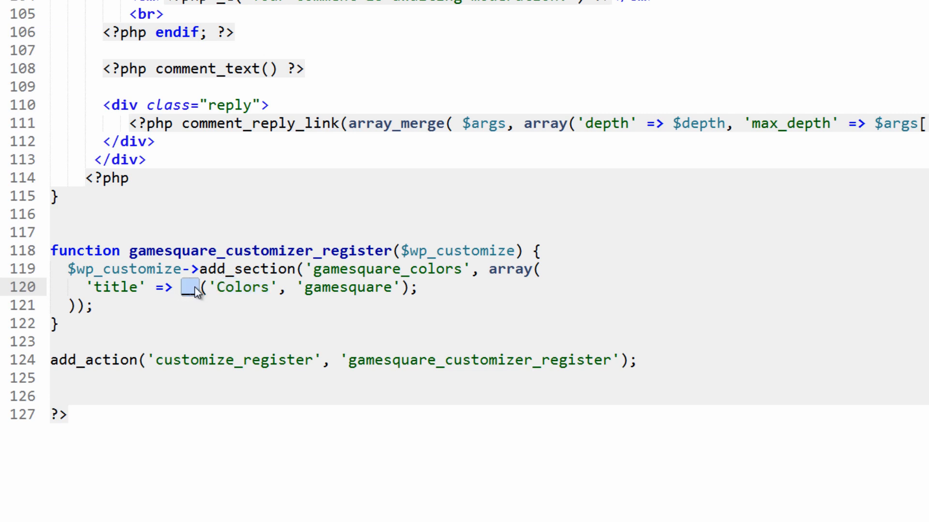
double_click(245, 287)
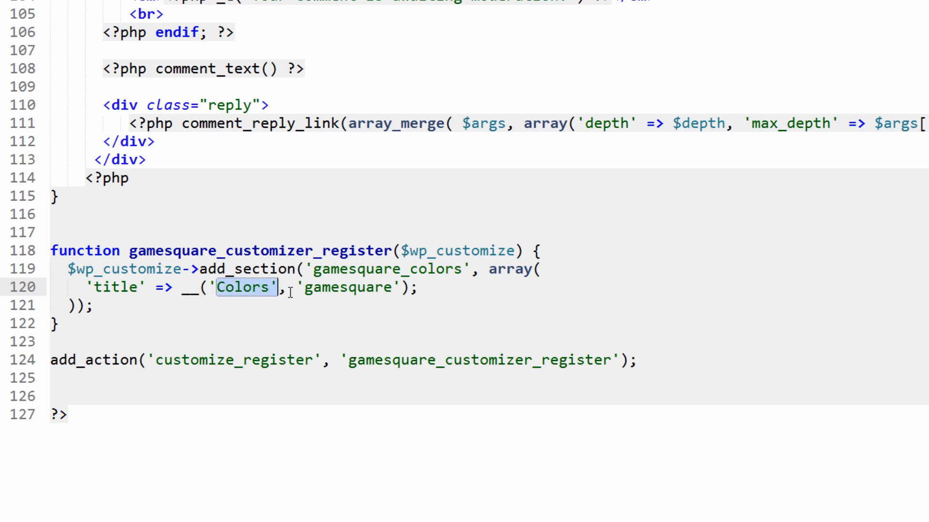
double_click(348, 288)
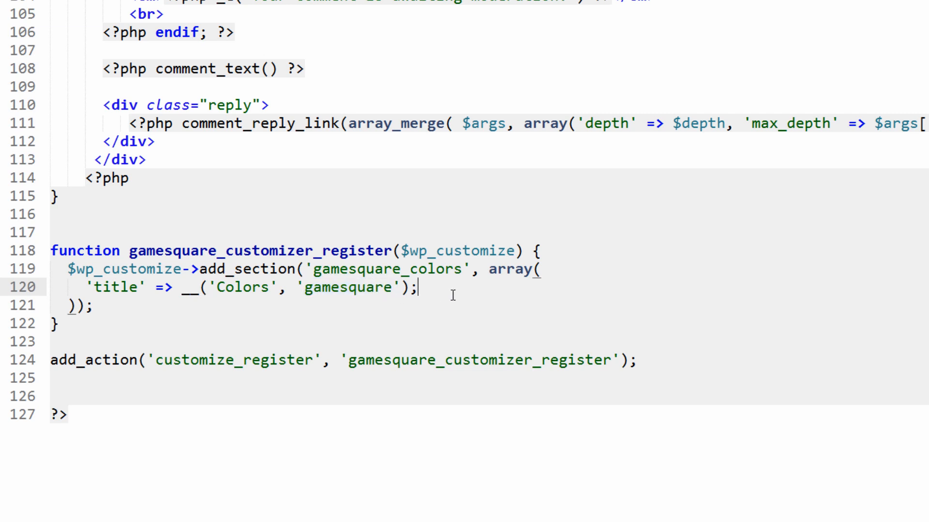
Add a 'description' => 'Modify the theme colors' entry to the section array.
key("enter")
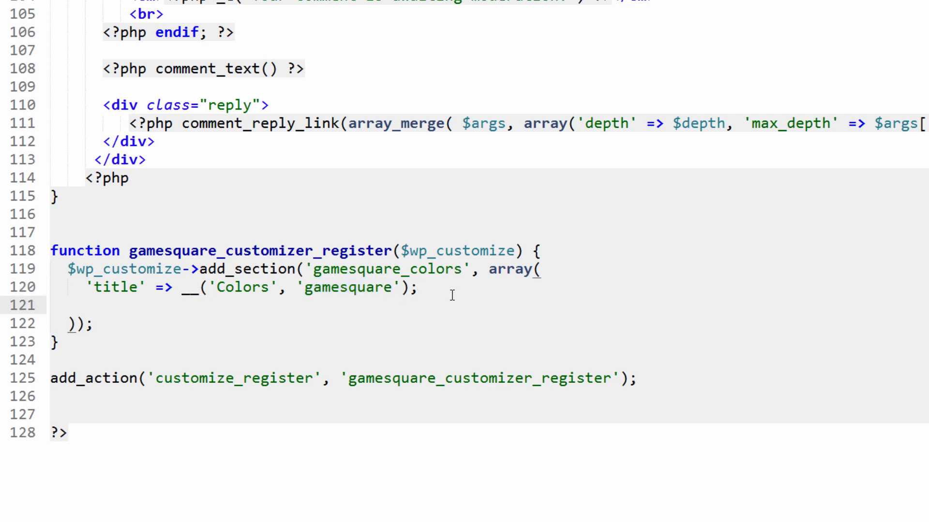
key("Enter")
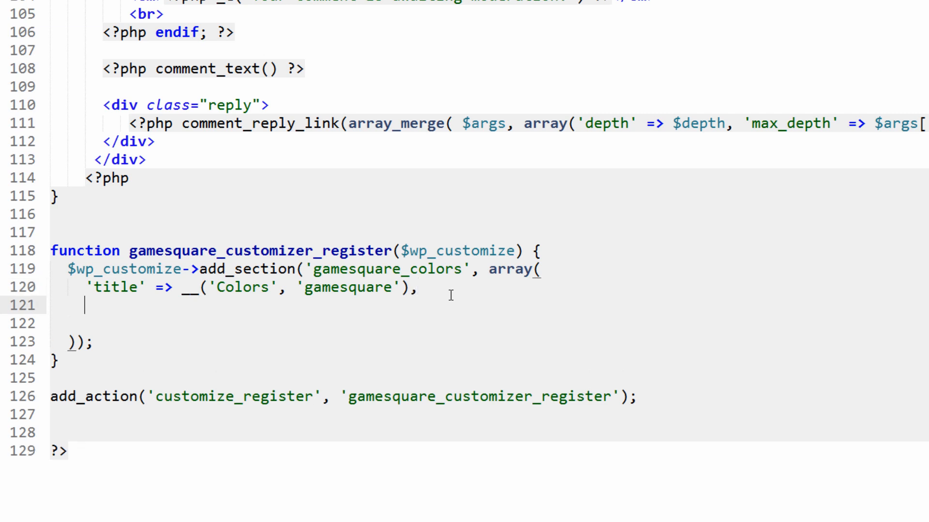
type("'desc'")
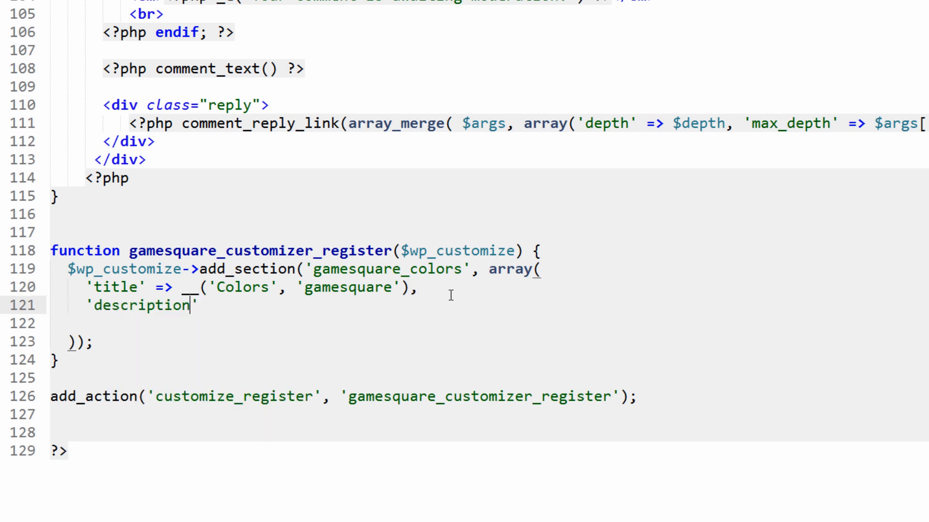
type("=> ''")
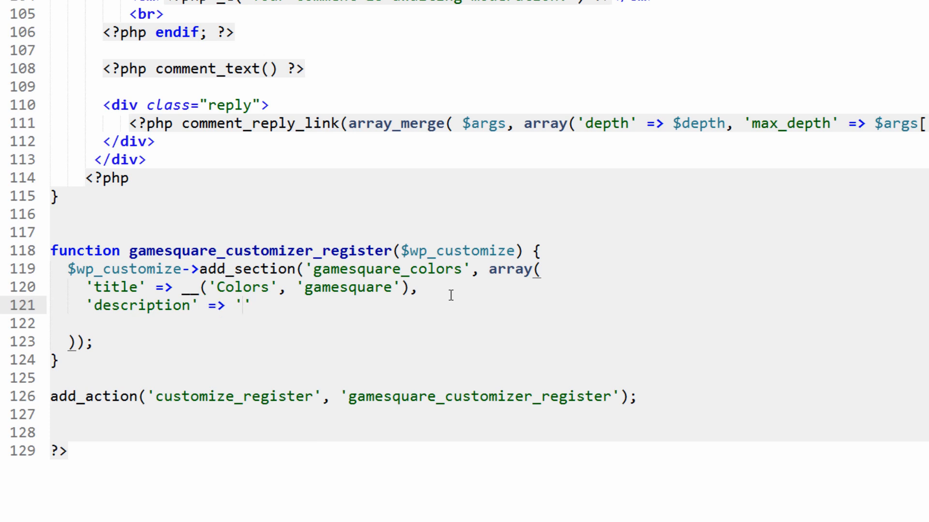
type("Modify the theme colors")
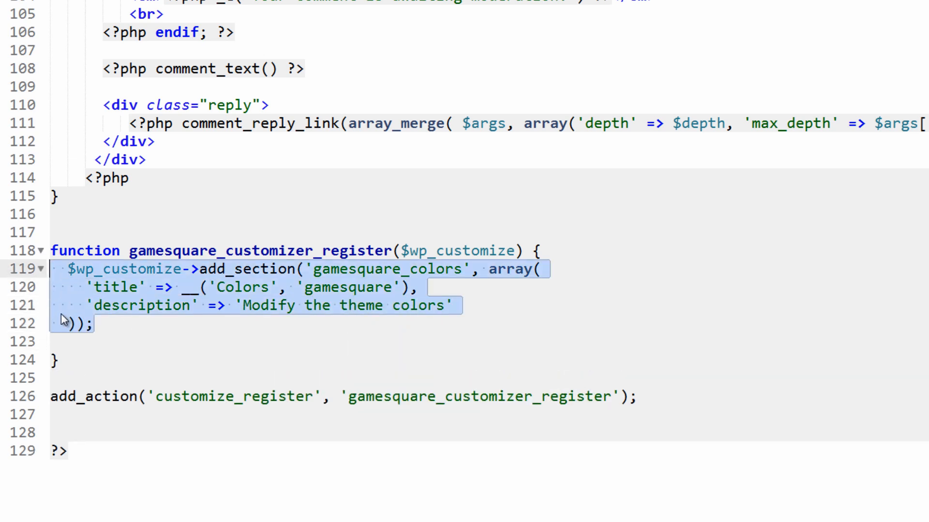
Duplicate the section block as add_setting('background_color') with a 'default' => '' entry.
key("ctrl+v")
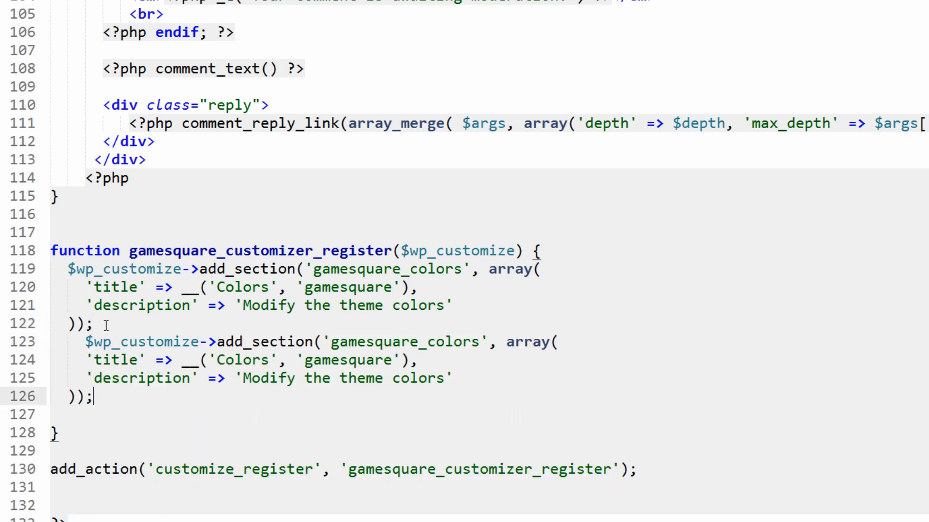
double_click(283, 342)
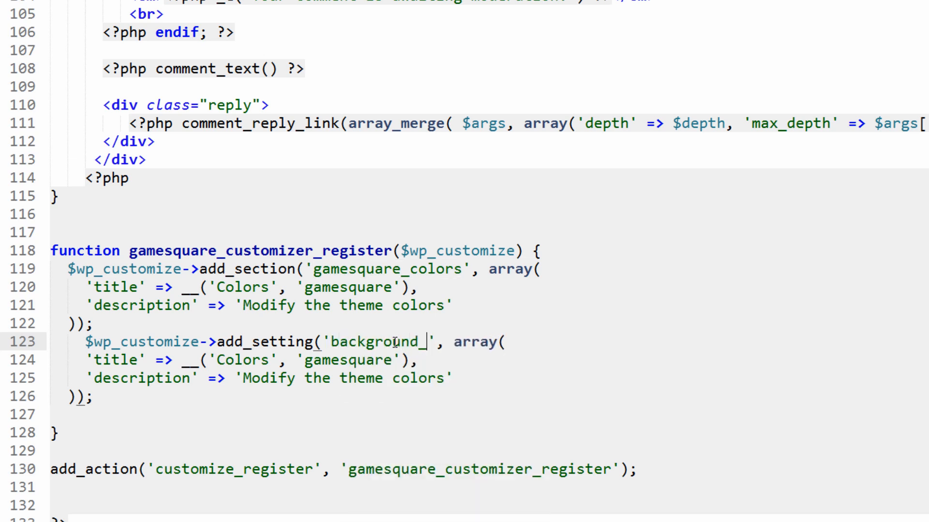
type("color")
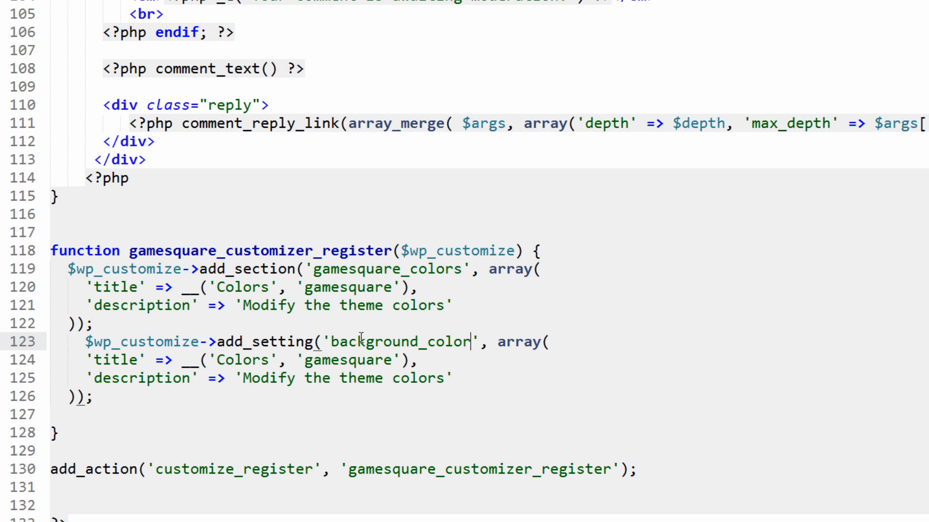
double_click(386, 270)
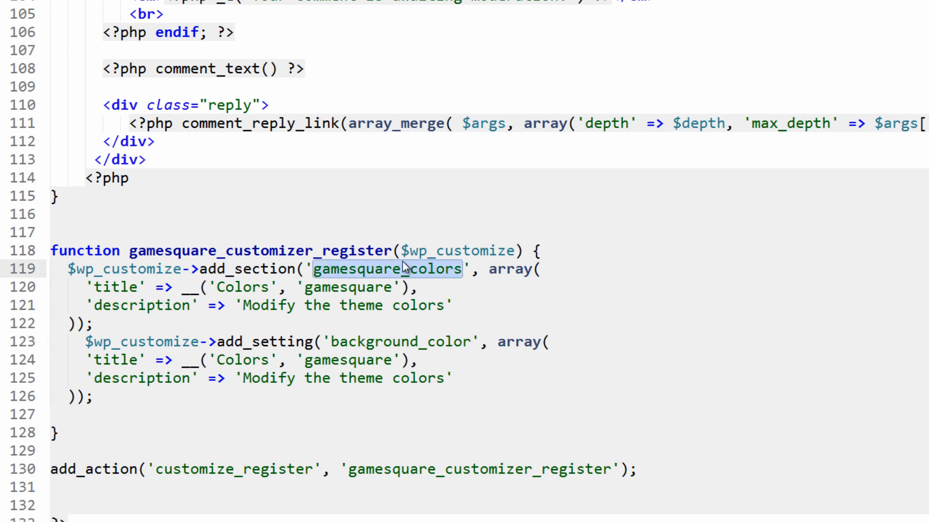
double_click(400, 342)
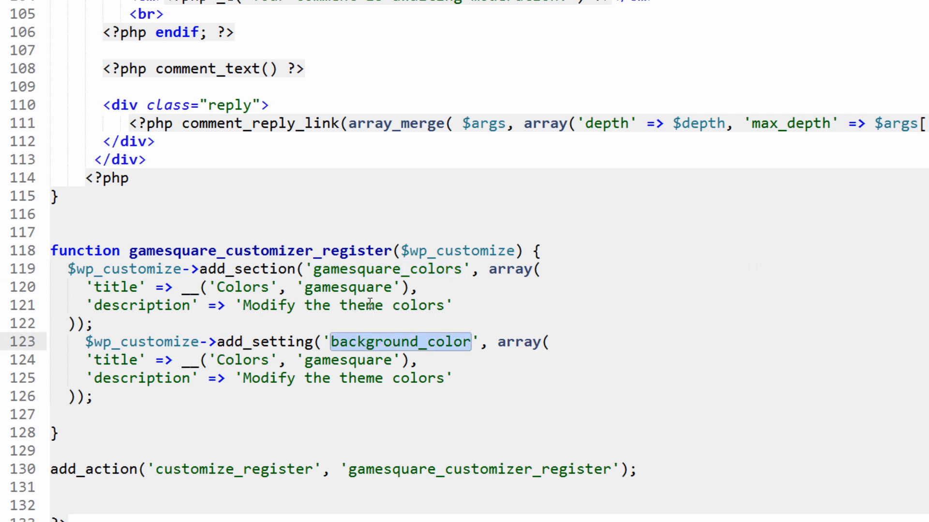
double_click(116, 359)
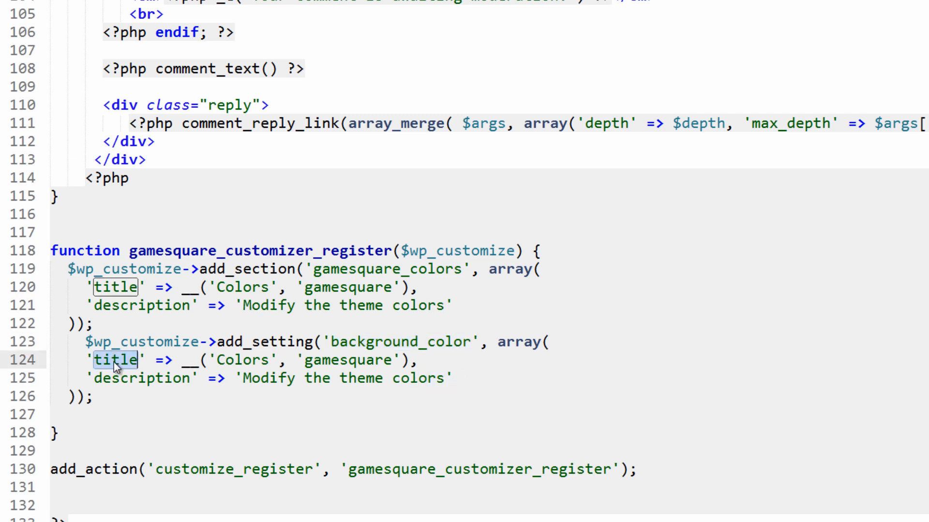
type("default' => '',")
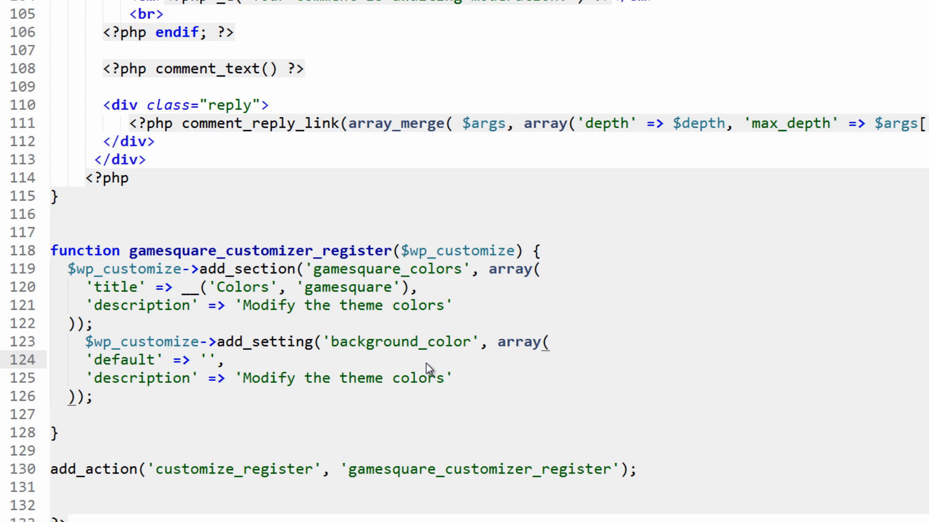
Enter '#fff' as the background_color default value and select the leftover description line.
left_click(207, 359)
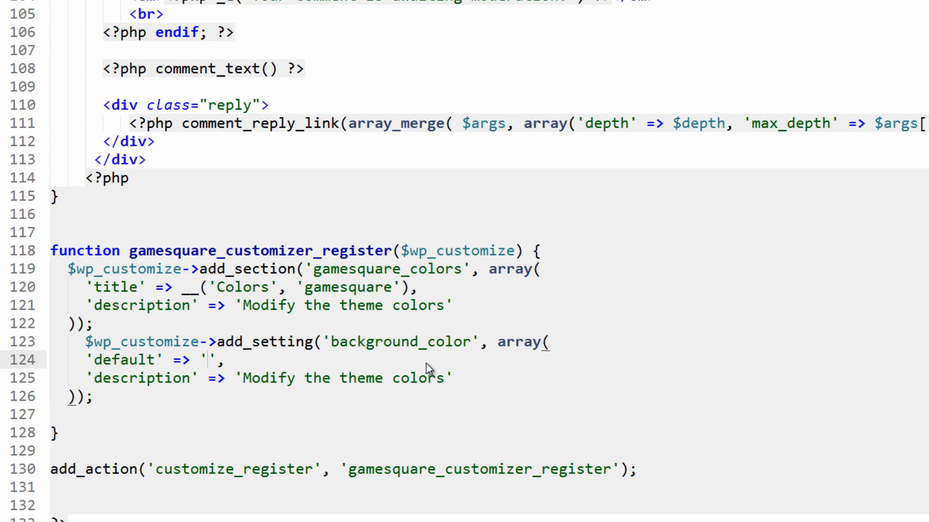
type("#")
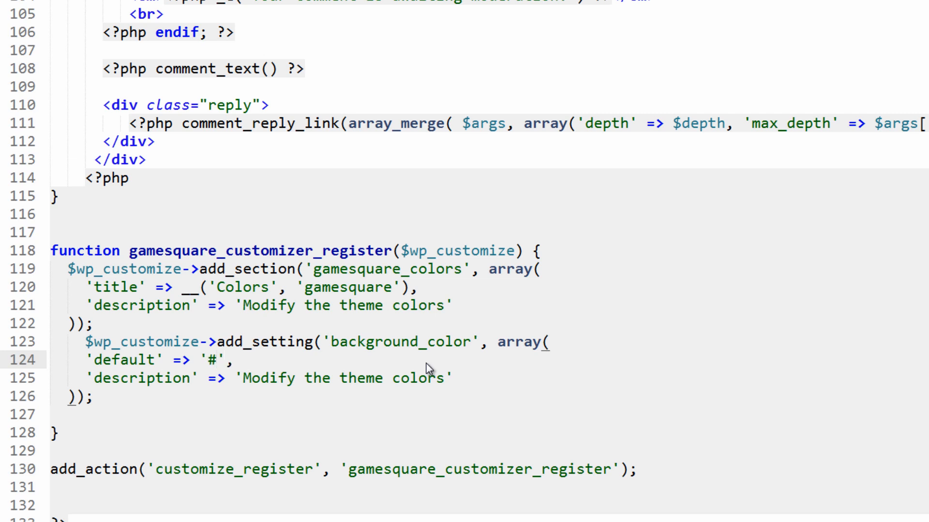
type("fff,")
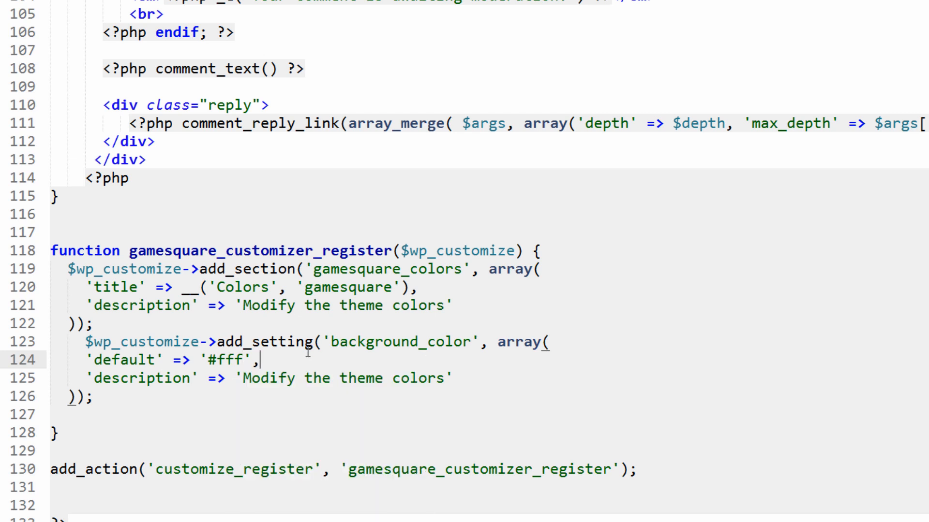
double_click(222, 360)
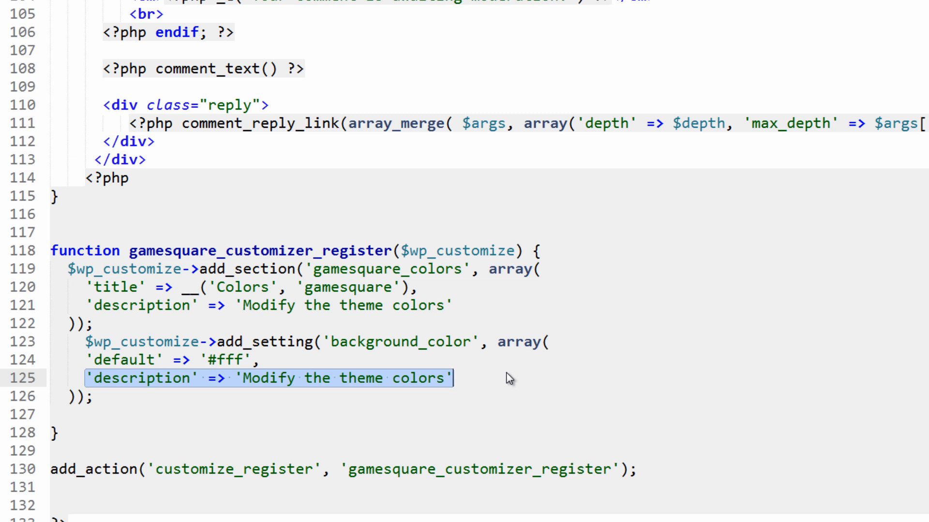
Delete the copied description line, leaving only the '#fff' default, then select gamesquare_colors.
key("Delete")
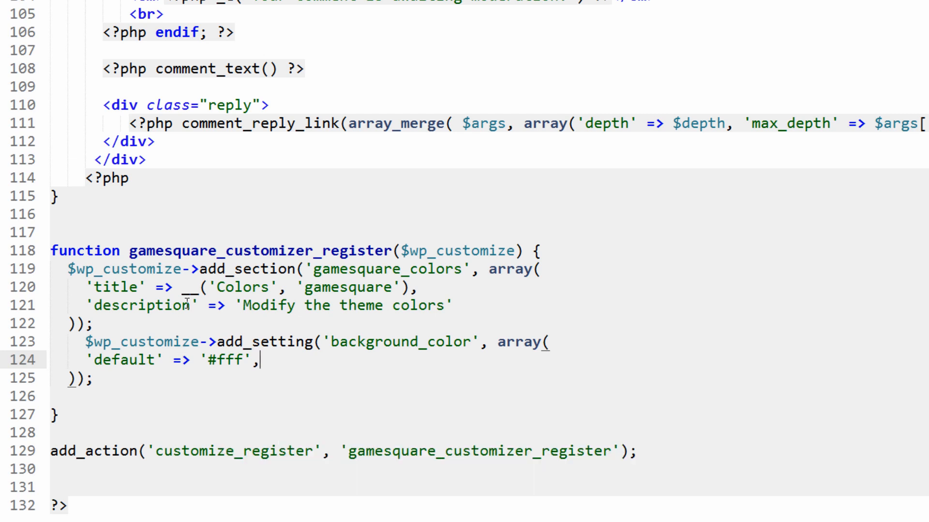
double_click(387, 270)
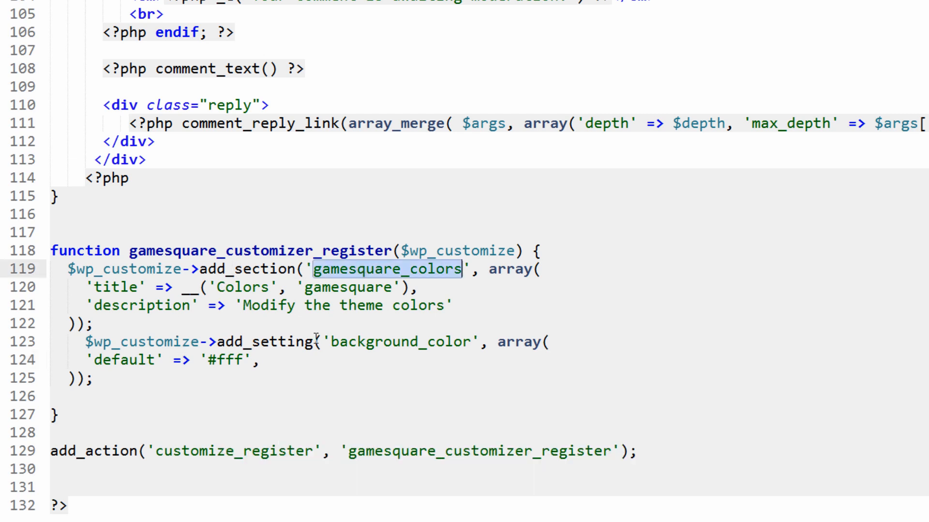